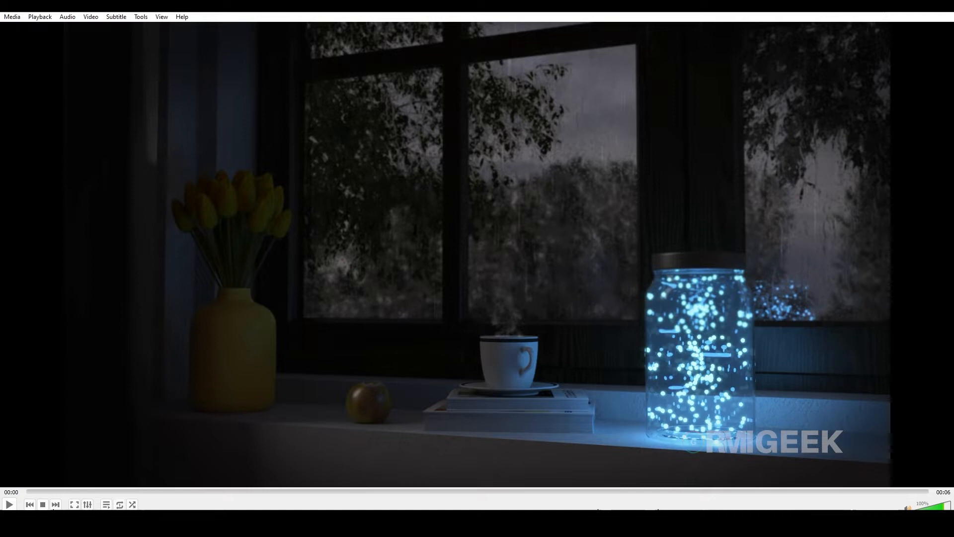
- Play the finished firefly jar render in VLC
{"action": "left_click", "coordinate": [9, 504]}
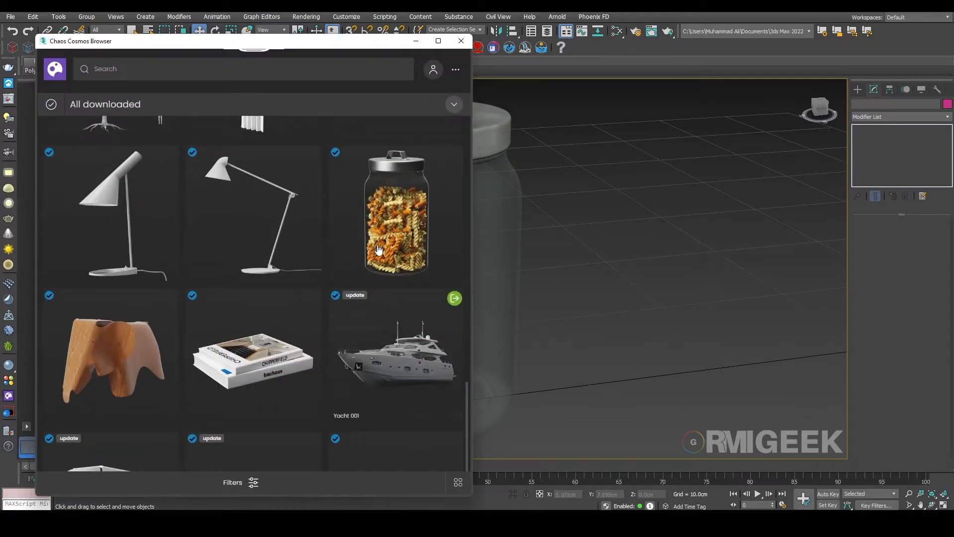
- Close the Chaos Cosmos Browser and confirm Metric Centimeters in Units Setup
{"action": "left_click", "coordinate": [460, 41]}
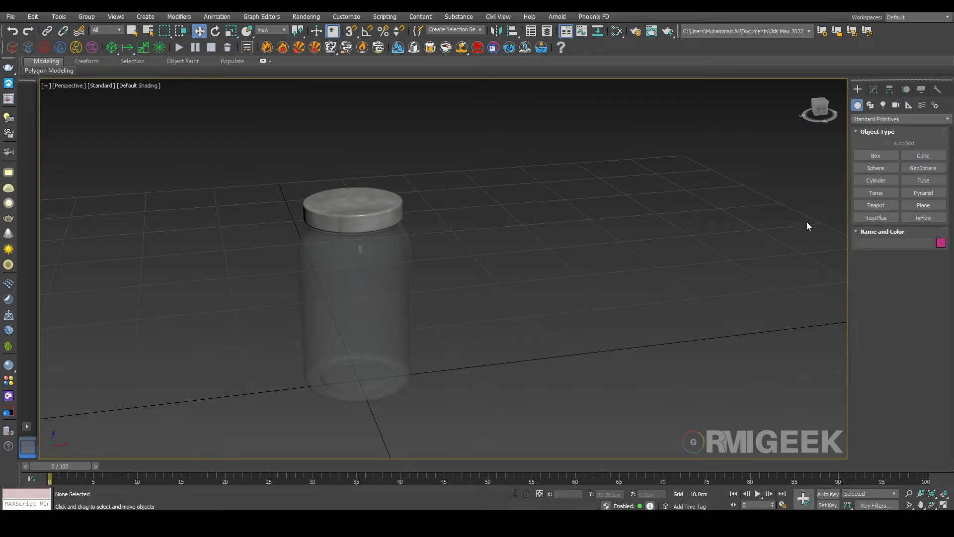
{"action": "mouse_move", "coordinate": [406, 90]}
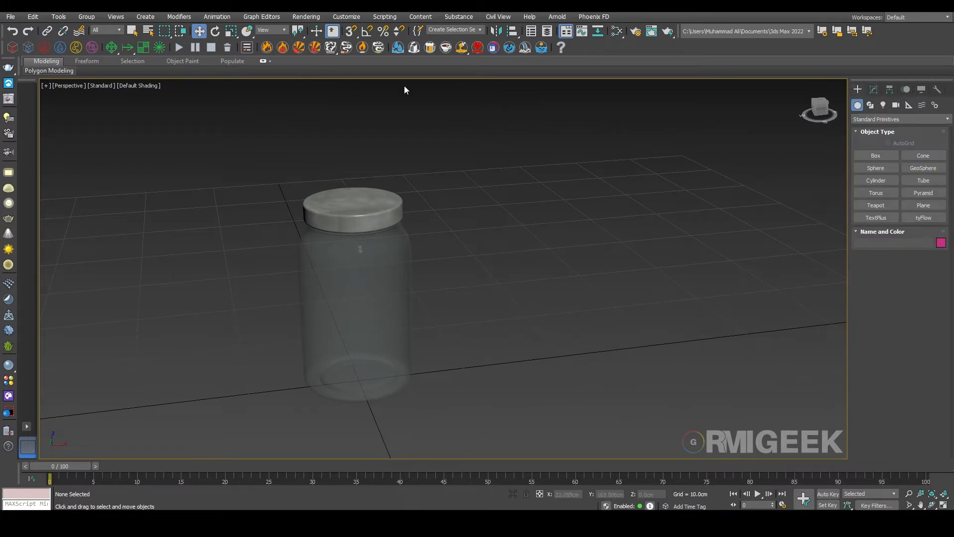
{"action": "mouse_move", "coordinate": [453, 226]}
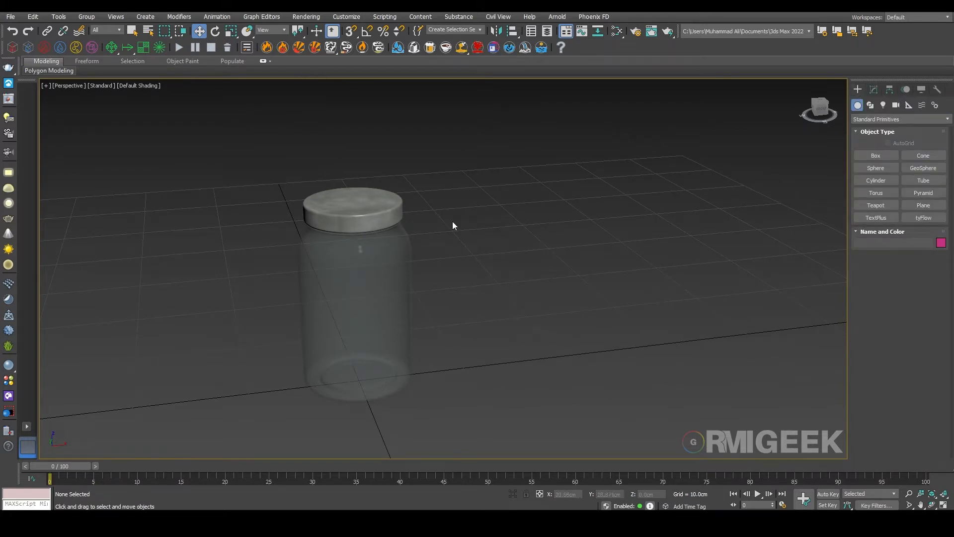
{"action": "left_click", "coordinate": [346, 17]}
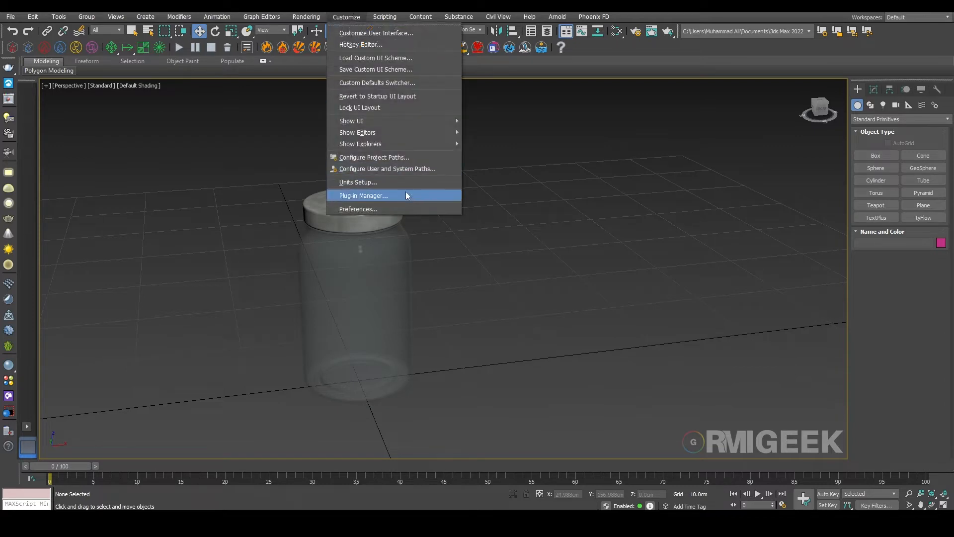
{"action": "left_click", "coordinate": [358, 181]}
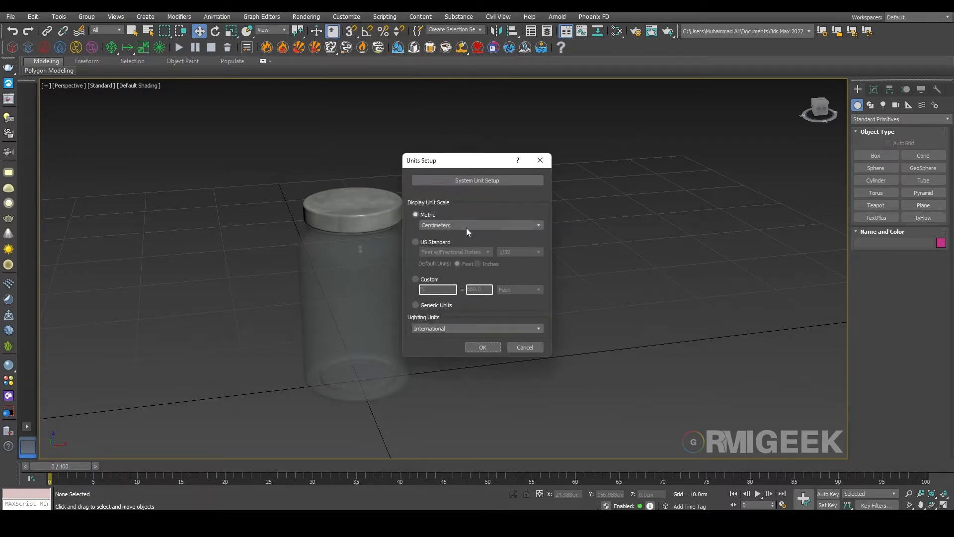
{"action": "left_click", "coordinate": [478, 180]}
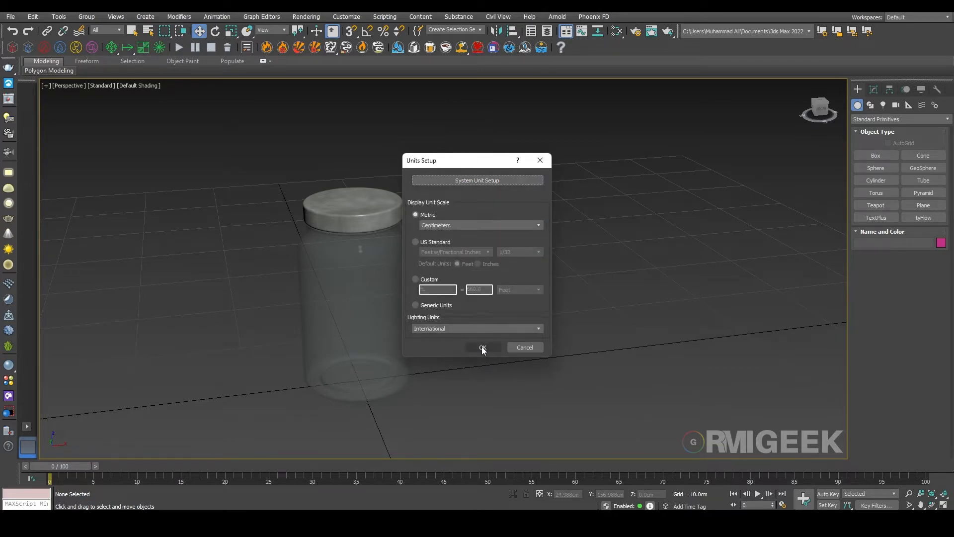
{"action": "left_click", "coordinate": [483, 347]}
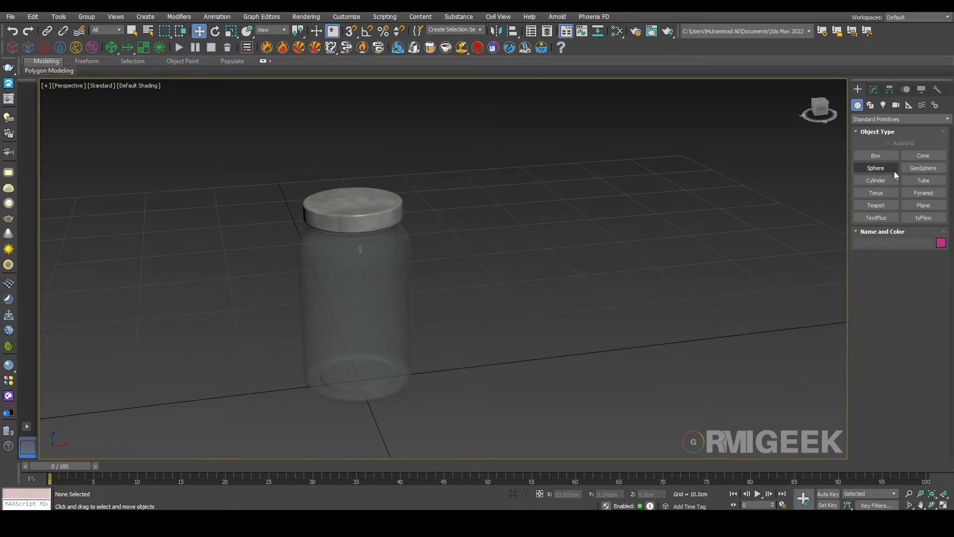
- Create a small Sphere and place a tyFlow object in the scene
{"action": "left_click", "coordinate": [875, 167]}
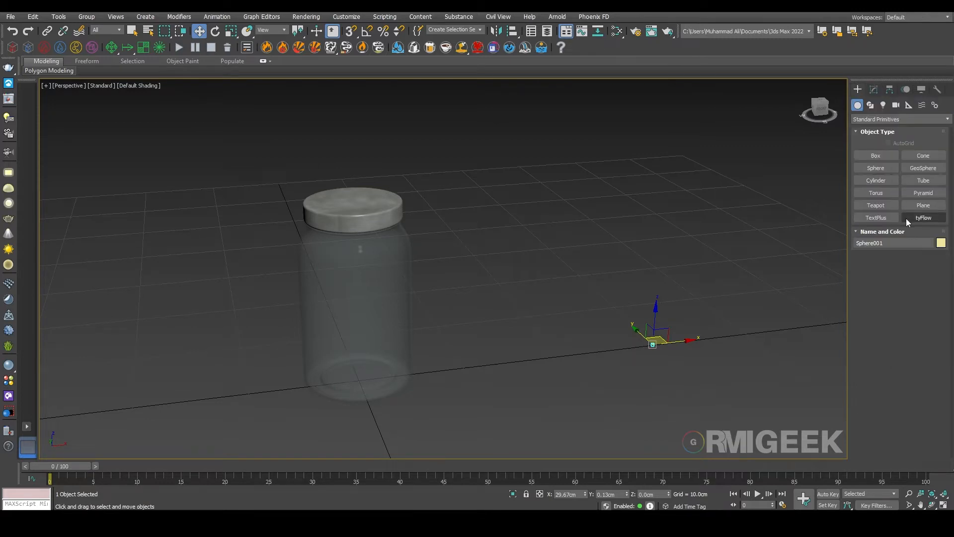
{"action": "left_click", "coordinate": [922, 218]}
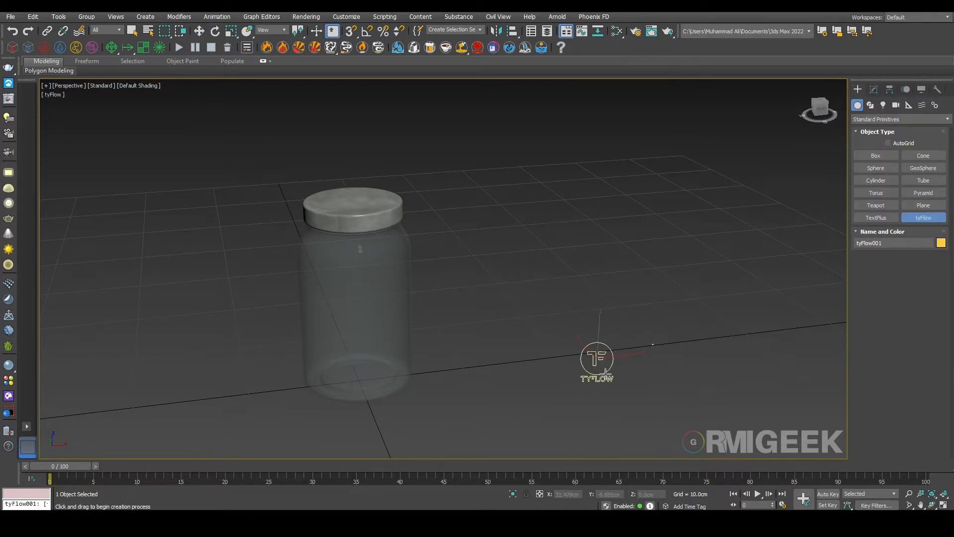
{"action": "left_click", "coordinate": [908, 104]}
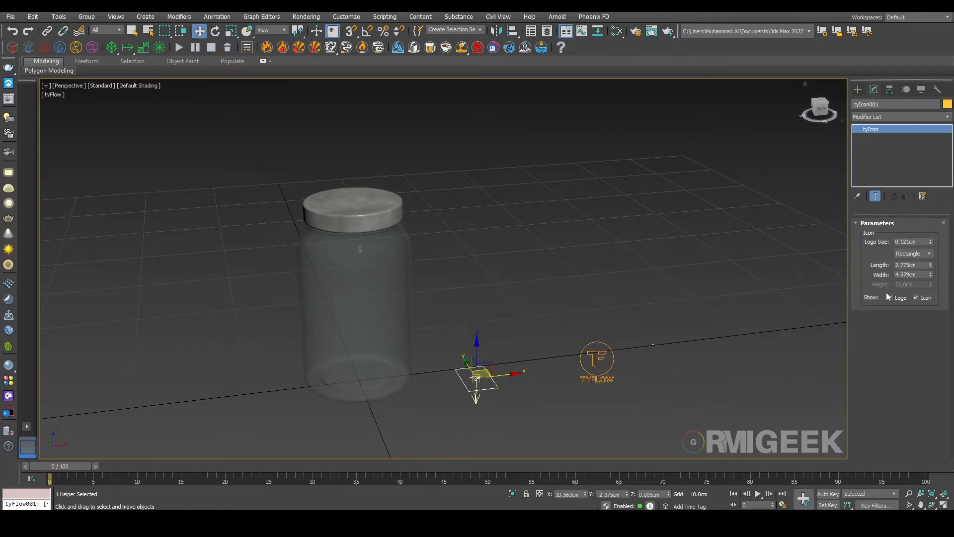
- Set the tyIcon to Sphere shape and move it into the middle of the jar
{"action": "left_click", "coordinate": [912, 254]}
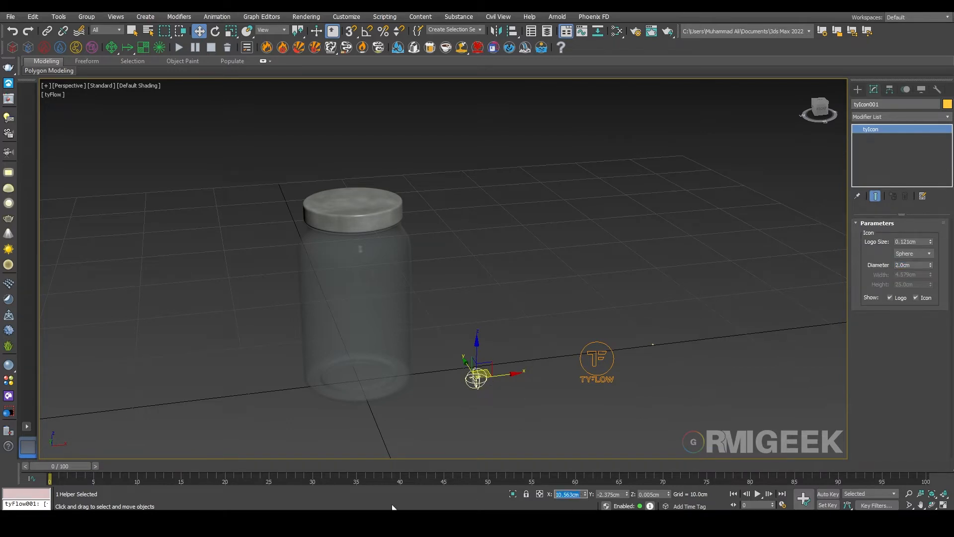
{"action": "left_click_drag", "start_coordinate": [477, 374], "coordinate": [358, 378]}
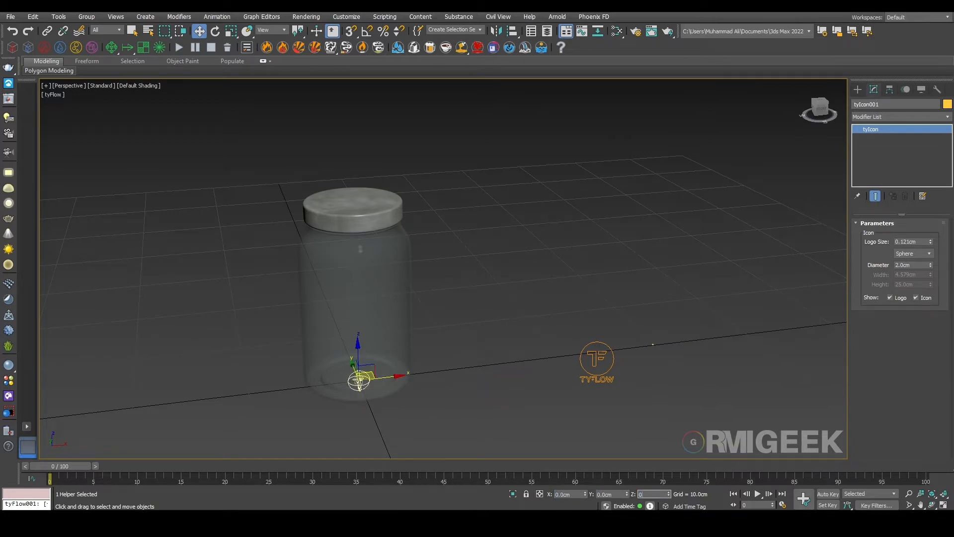
{"action": "left_click_drag", "start_coordinate": [358, 381], "coordinate": [358, 347]}
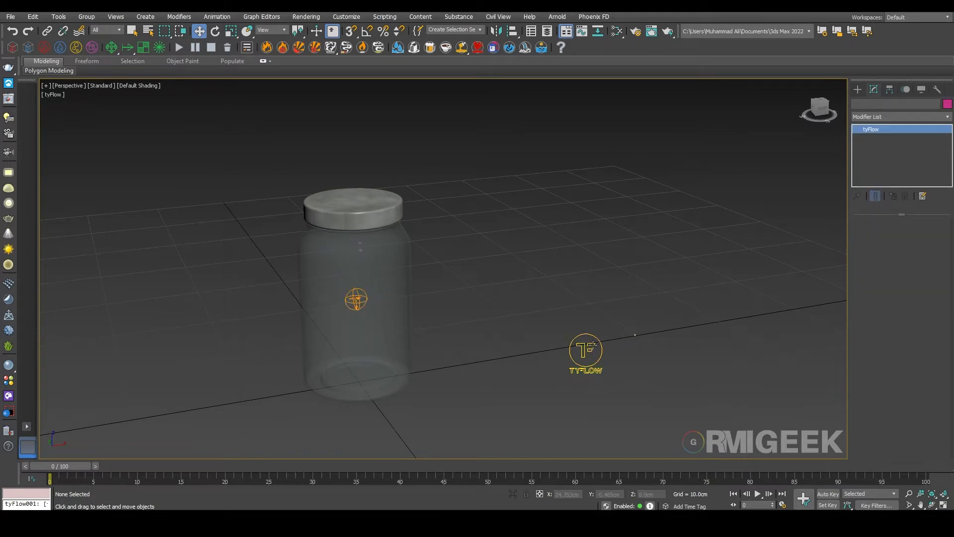
- In the tyFlow editor, add a Birth event with Total 50 particles
{"action": "left_click", "coordinate": [584, 352]}
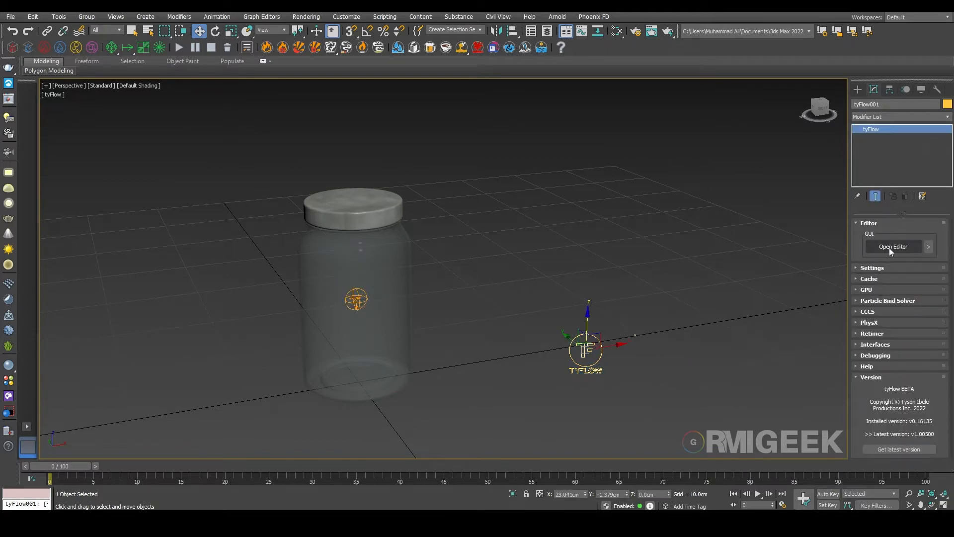
{"action": "left_click", "coordinate": [893, 246]}
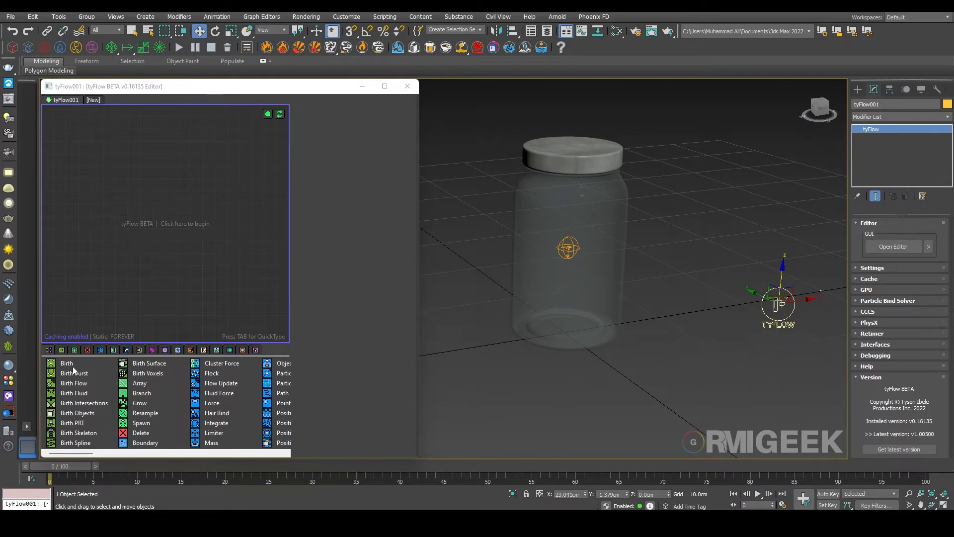
{"action": "left_click", "coordinate": [67, 363]}
{"action": "type", "text": "2"}
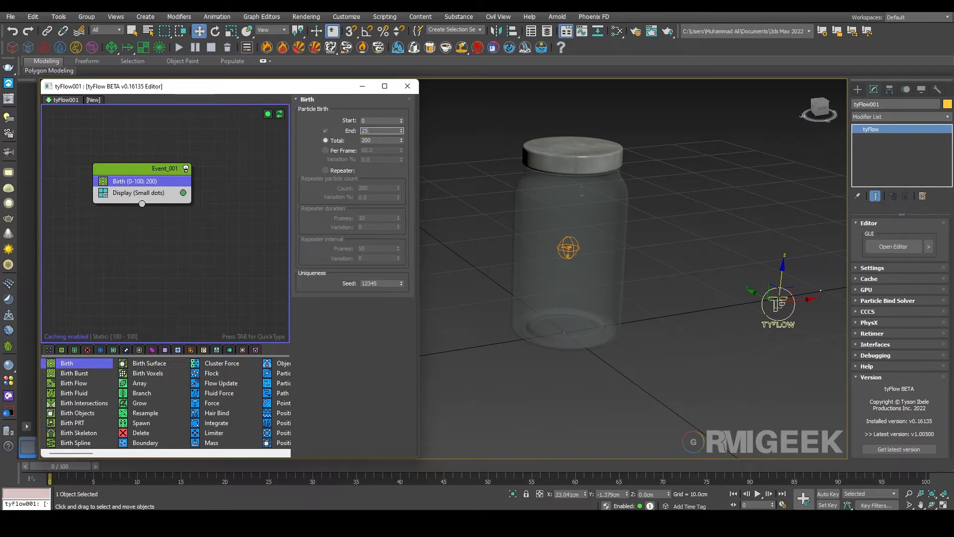
{"action": "type", "text": "50"}
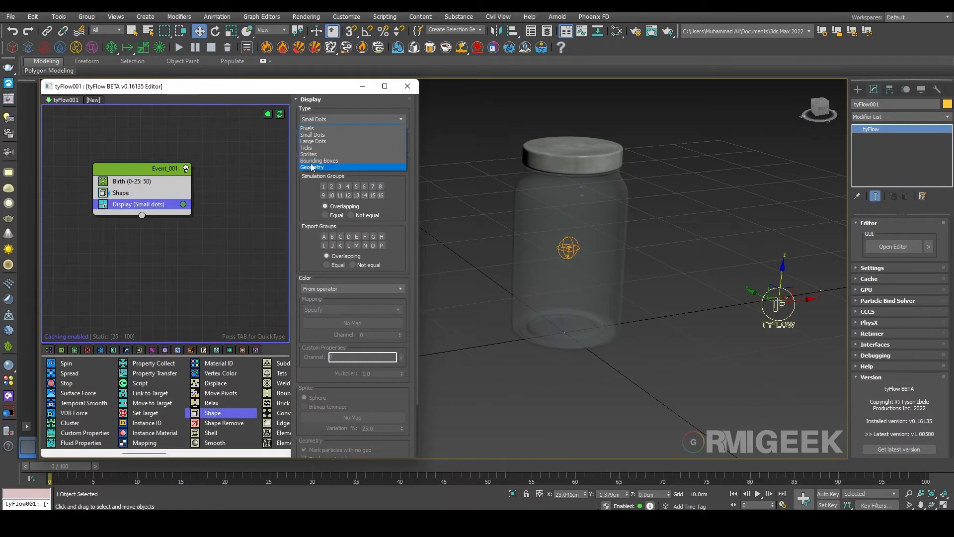
- Display particles as Geometry and replace the Triangle shape with Sphere001
{"action": "left_click", "coordinate": [313, 167]}
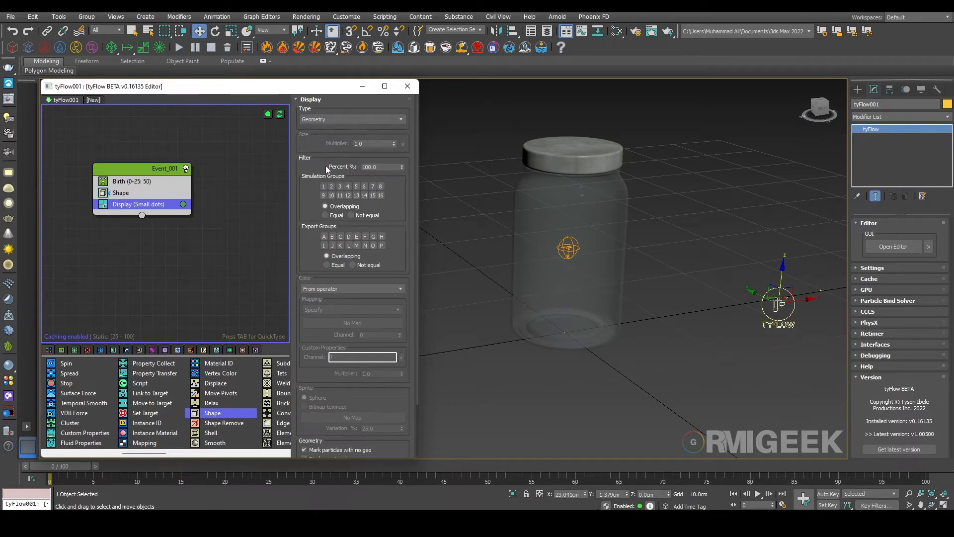
{"action": "left_click", "coordinate": [121, 192]}
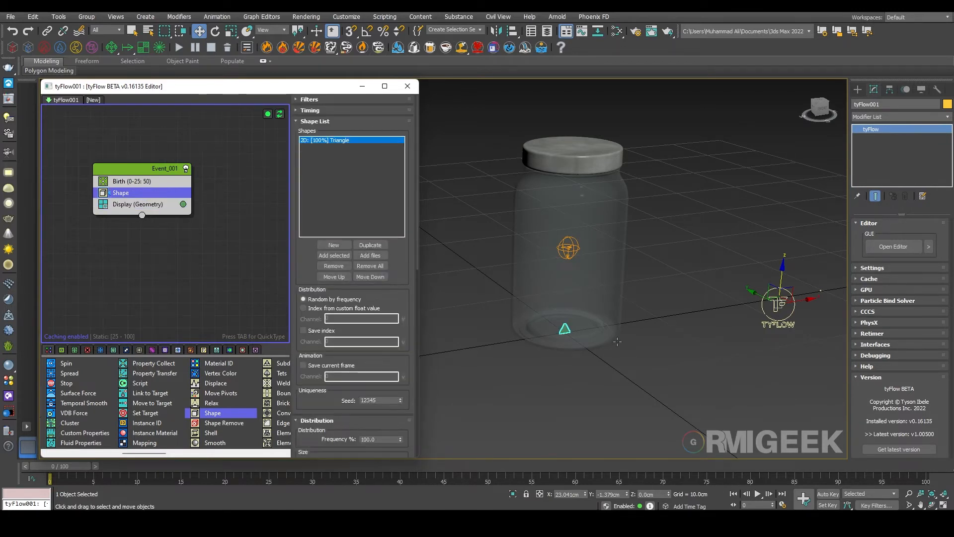
{"action": "left_click", "coordinate": [334, 255]}
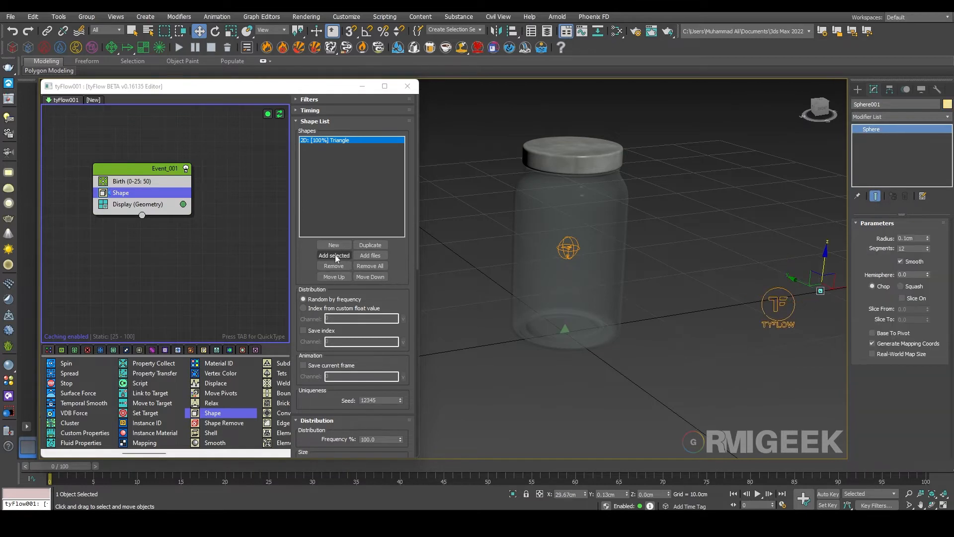
{"action": "left_click", "coordinate": [333, 266]}
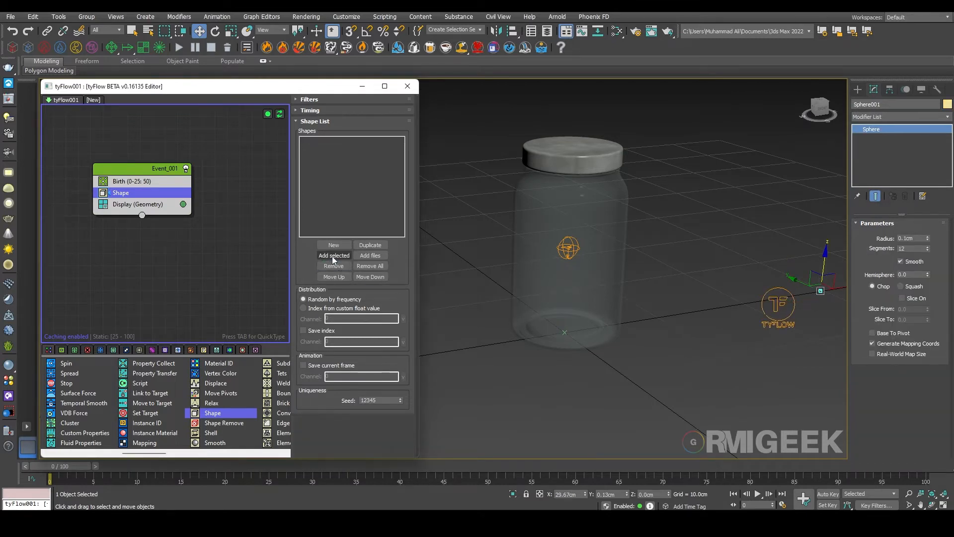
{"action": "left_click", "coordinate": [334, 256]}
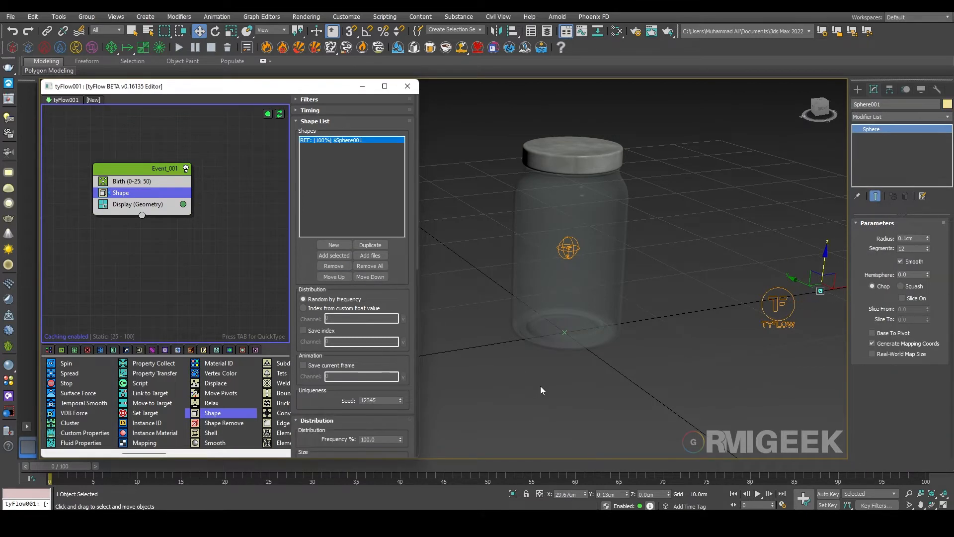
- Add a Position Icon operator on the tyIcon001 surface and scrub the timeline to preview births
{"action": "left_click_drag", "start_coordinate": [49, 465], "coordinate": [488, 465]}
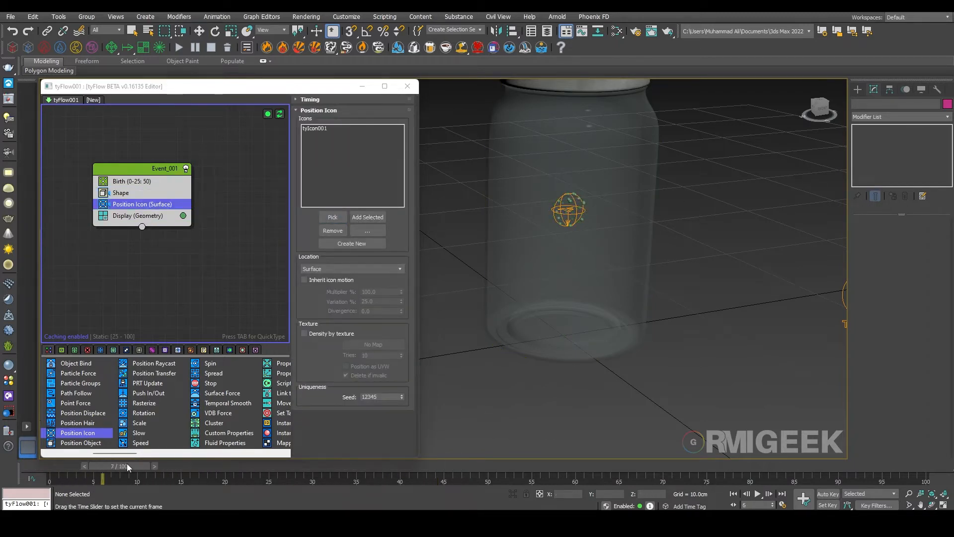
{"action": "left_click_drag", "start_coordinate": [112, 479], "coordinate": [155, 479]}
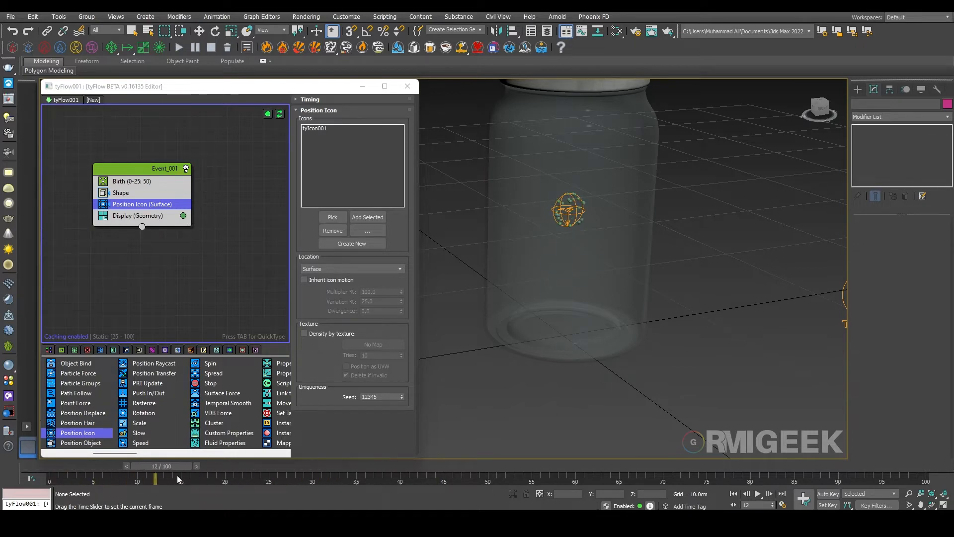
{"action": "left_click_drag", "start_coordinate": [155, 480], "coordinate": [267, 480]}
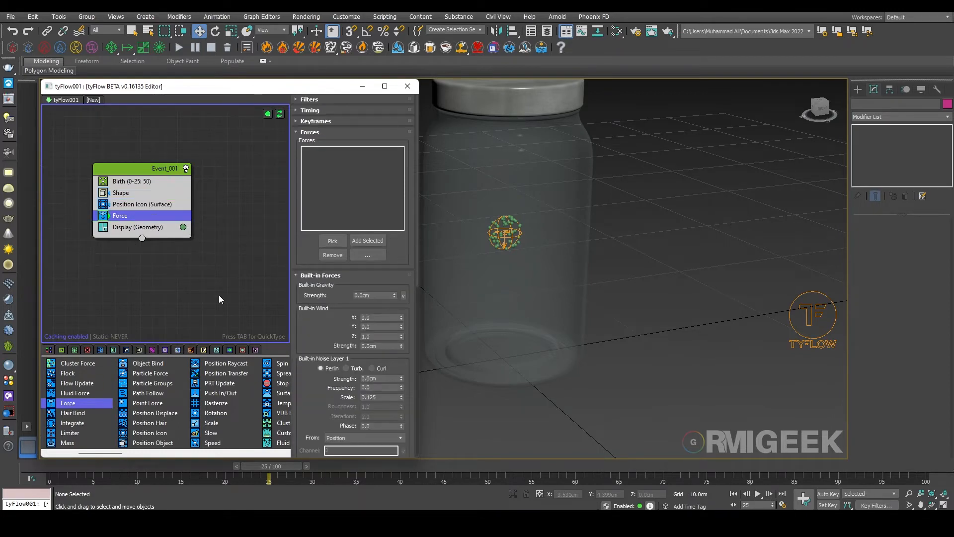
- Set the Force operator's noise layer 1 to Curl and layer 2 to Turbulence
{"action": "scroll", "scroll_direction": "down", "scroll_amount": 3}
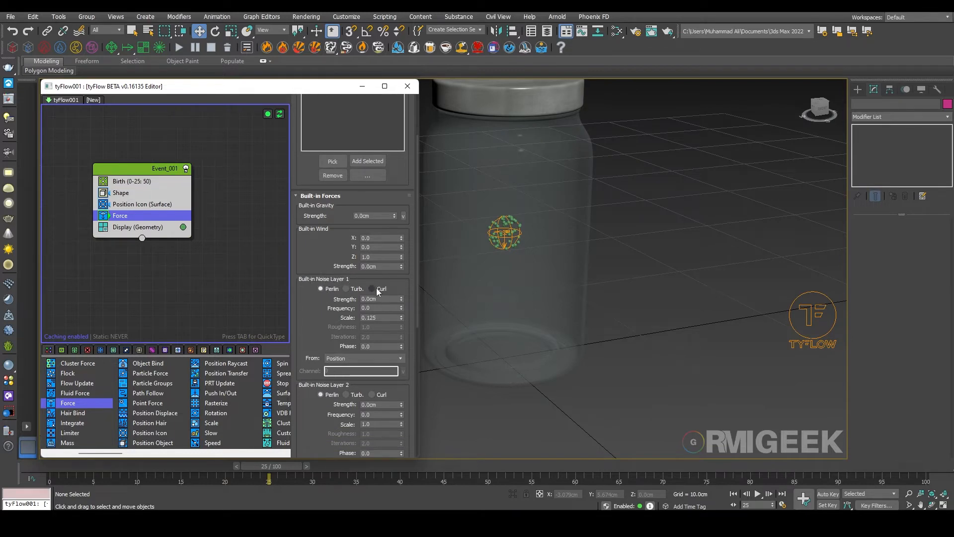
{"action": "left_click", "coordinate": [371, 288]}
{"action": "type", "text": "0.1"}
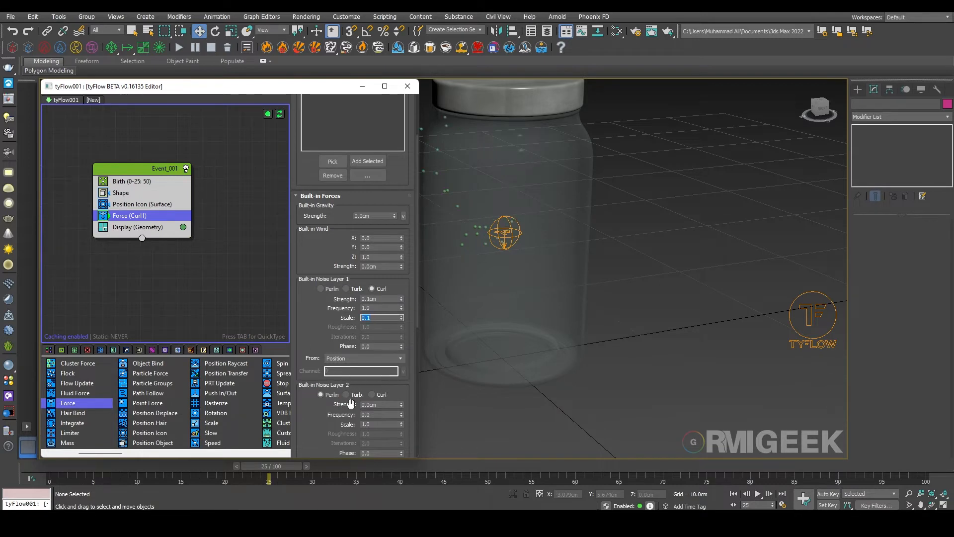
{"action": "scroll", "scroll_direction": "down", "scroll_amount": 3}
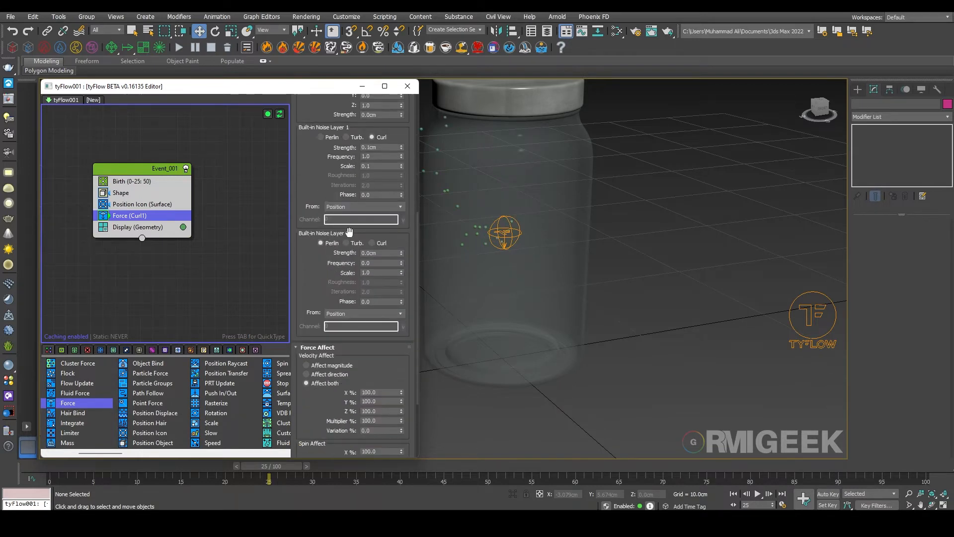
{"action": "left_click", "coordinate": [346, 243]}
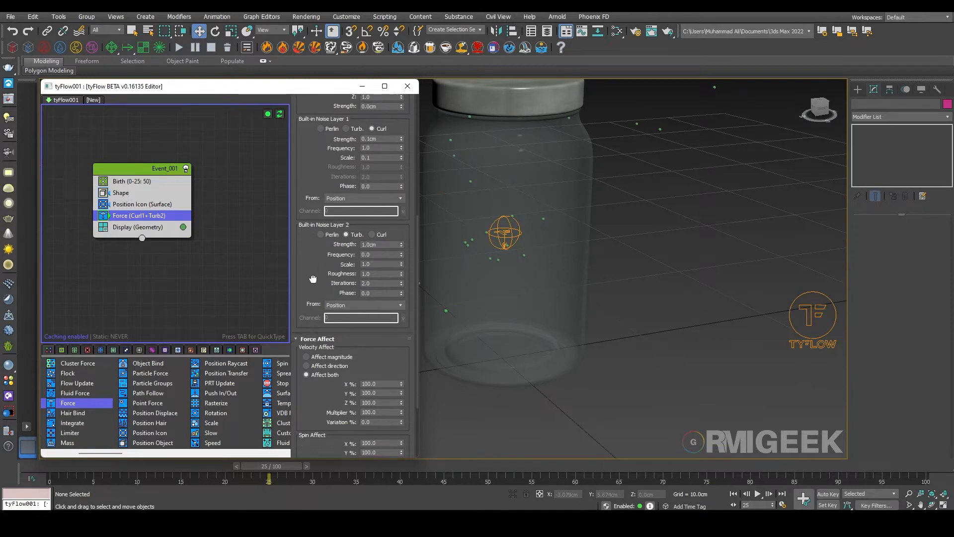
{"action": "scroll", "scroll_direction": "down", "scroll_amount": 3}
{"action": "type", "text": "200"}
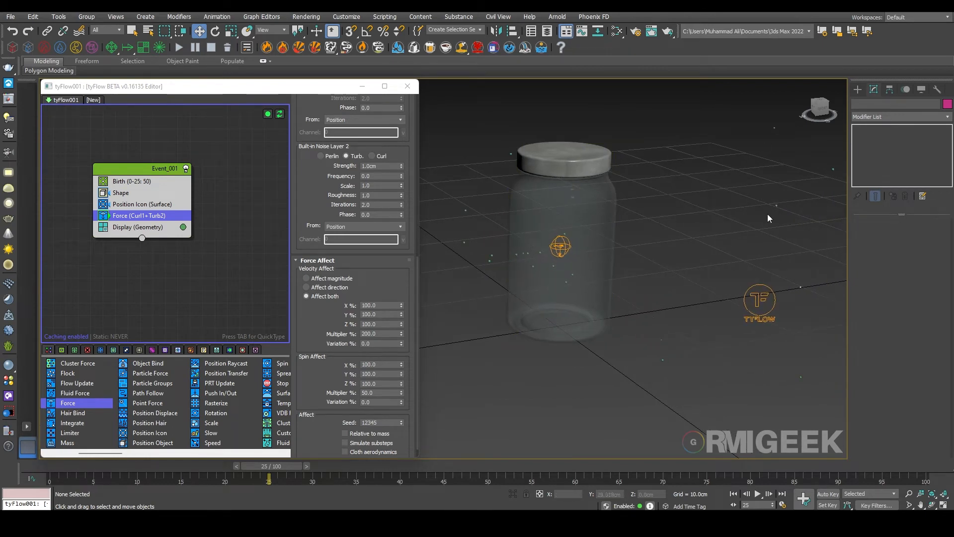
{"action": "mouse_move", "coordinate": [172, 404]}
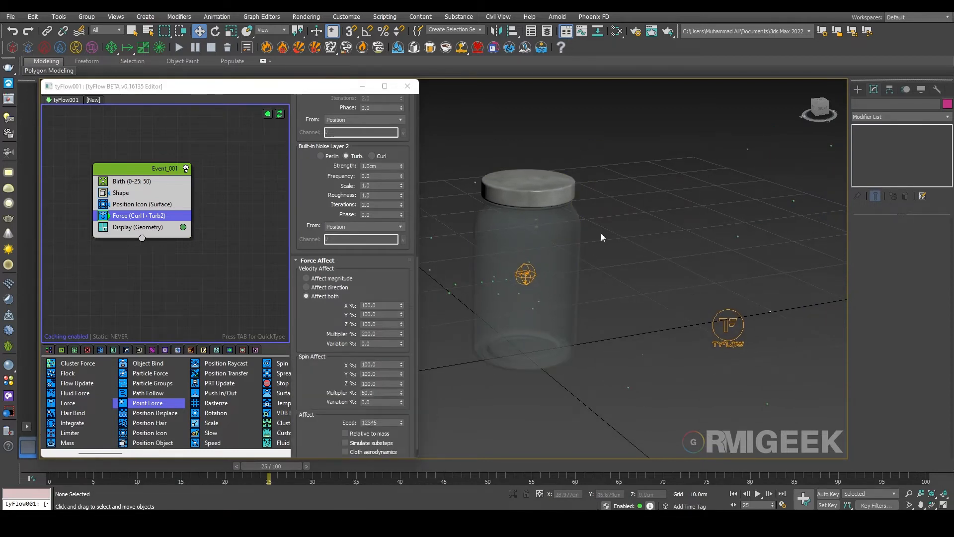
{"action": "mouse_move", "coordinate": [150, 432]}
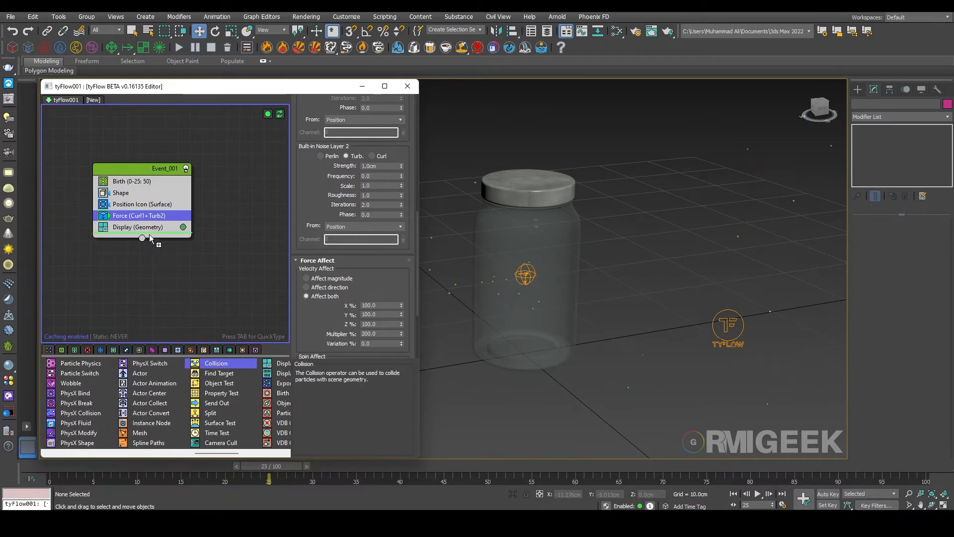
- Add a Collision operator using the glass jar as collider with Shape radius, then check a later frame
{"action": "left_click", "coordinate": [124, 227]}
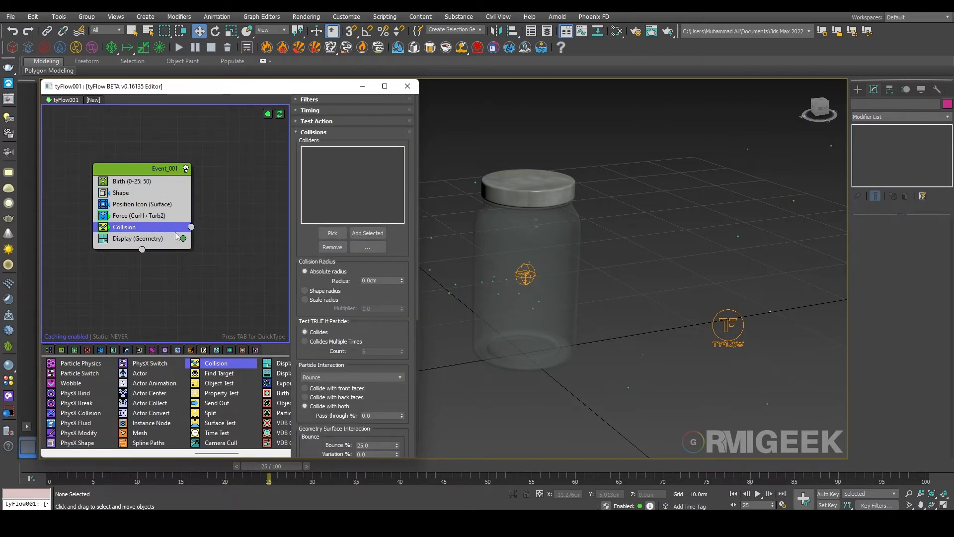
{"action": "left_click", "coordinate": [367, 234]}
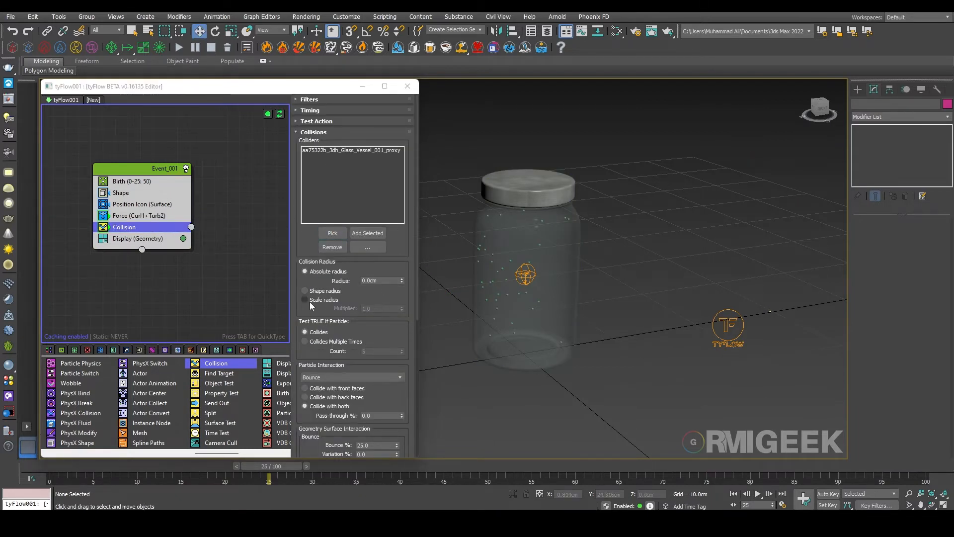
{"action": "left_click", "coordinate": [305, 291]}
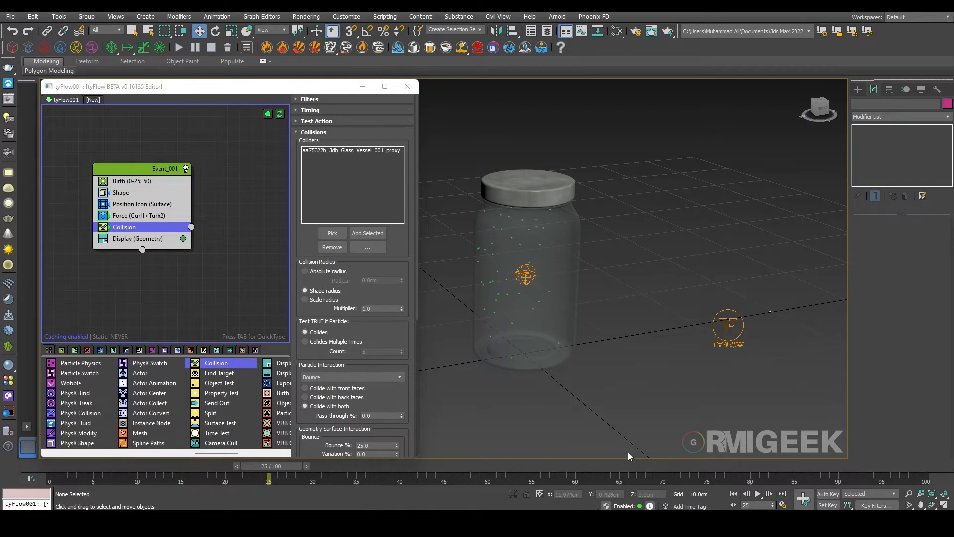
{"action": "left_click", "coordinate": [757, 494]}
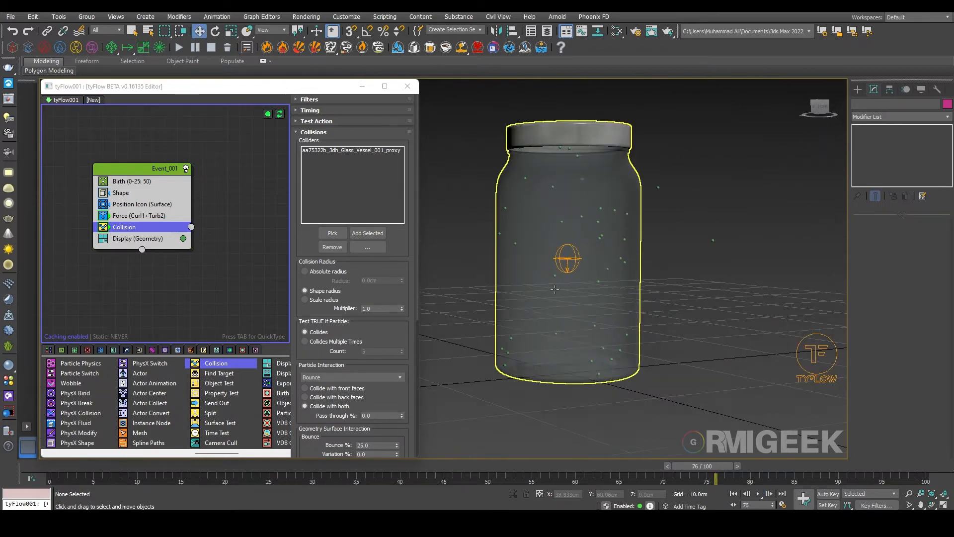
- Copy and paste the Force operator, reworking the copy as Perlin plus turbulence noise
{"action": "right_click", "coordinate": [139, 216]}
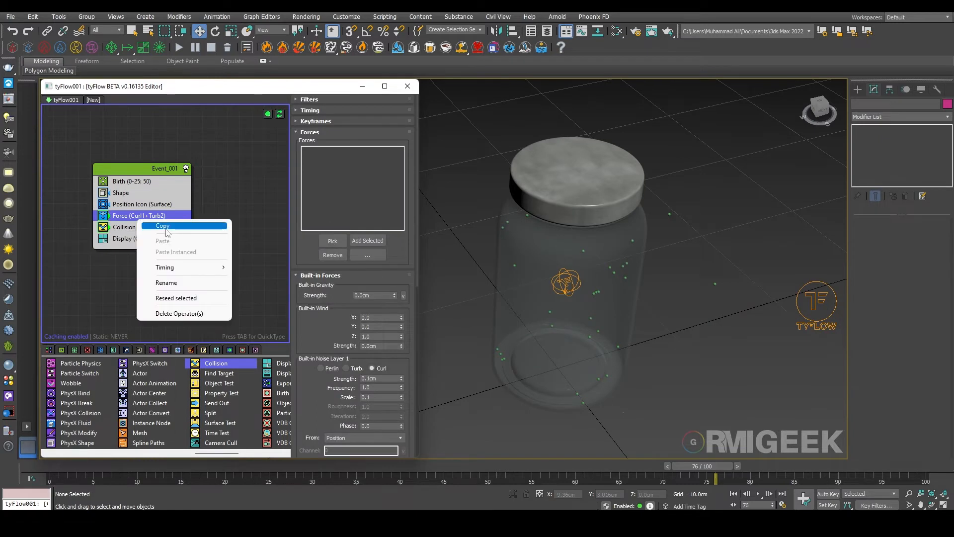
{"action": "mouse_move", "coordinate": [175, 233]}
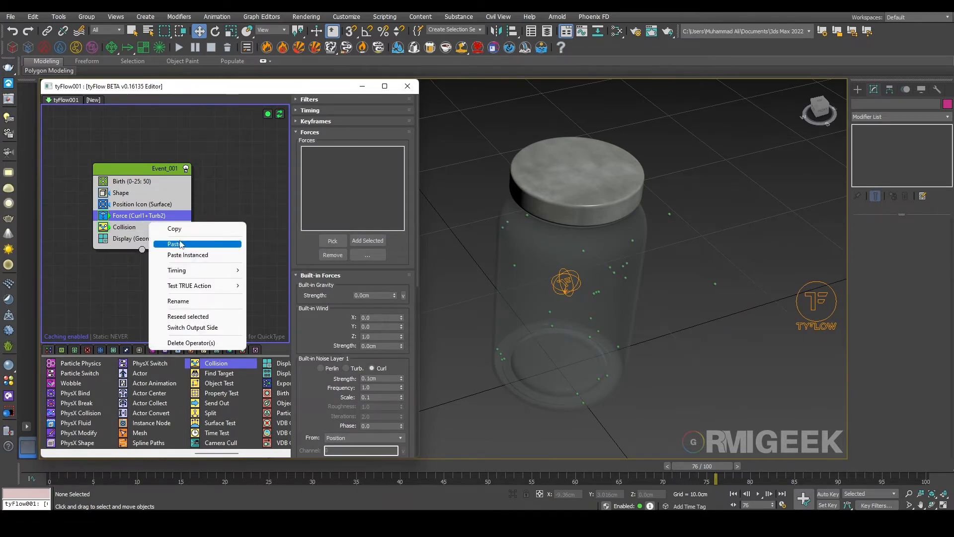
{"action": "left_click", "coordinate": [173, 244]}
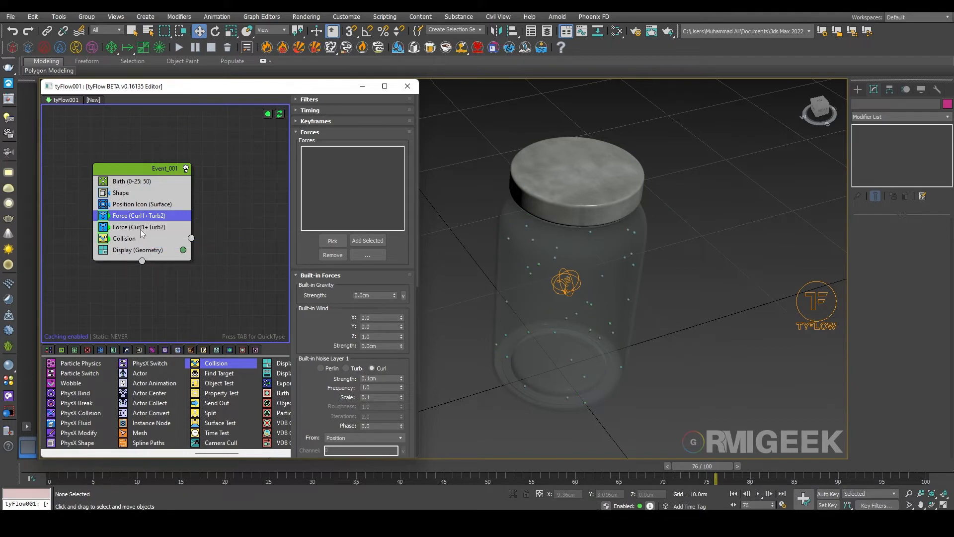
{"action": "left_click", "coordinate": [138, 227]}
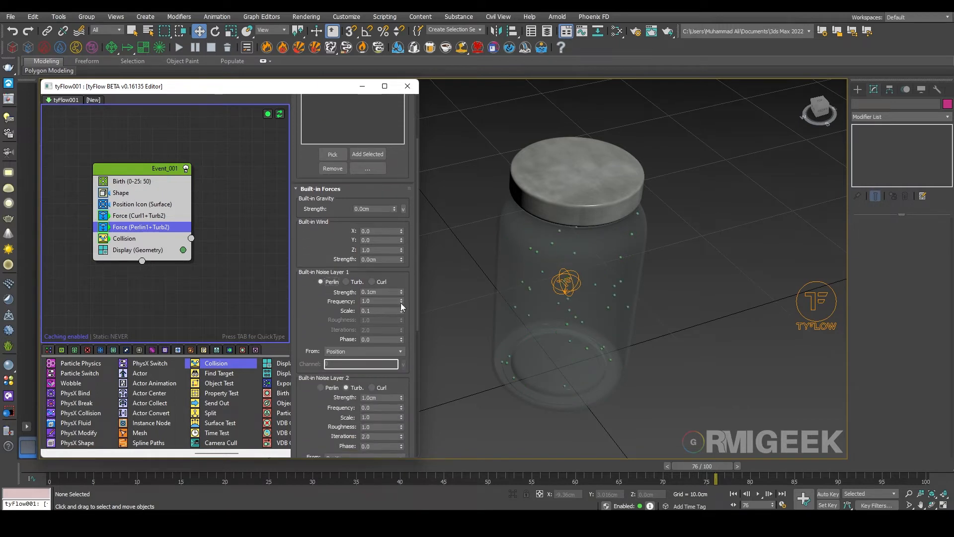
{"action": "mouse_move", "coordinate": [382, 329]}
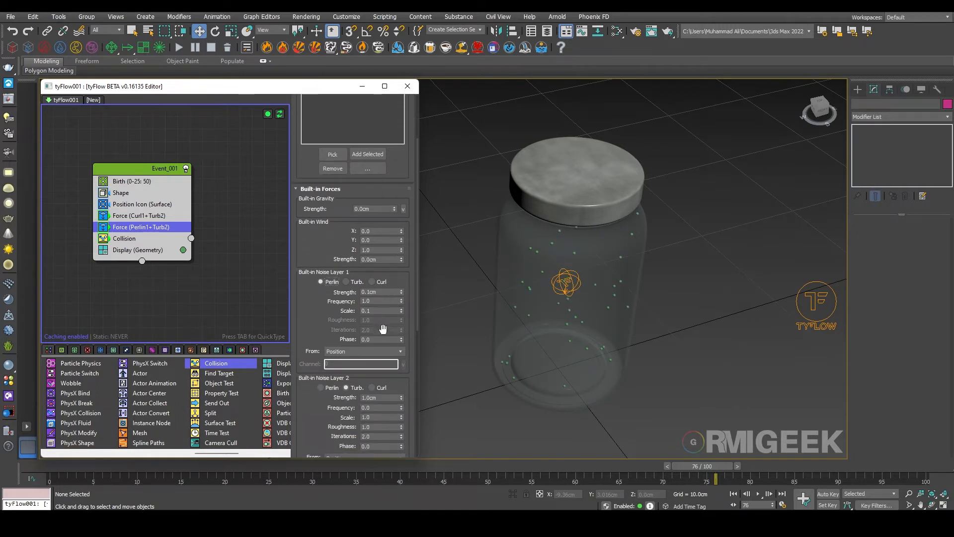
{"action": "scroll", "scroll_direction": "down", "scroll_amount": 3}
{"action": "type", "text": "1"}
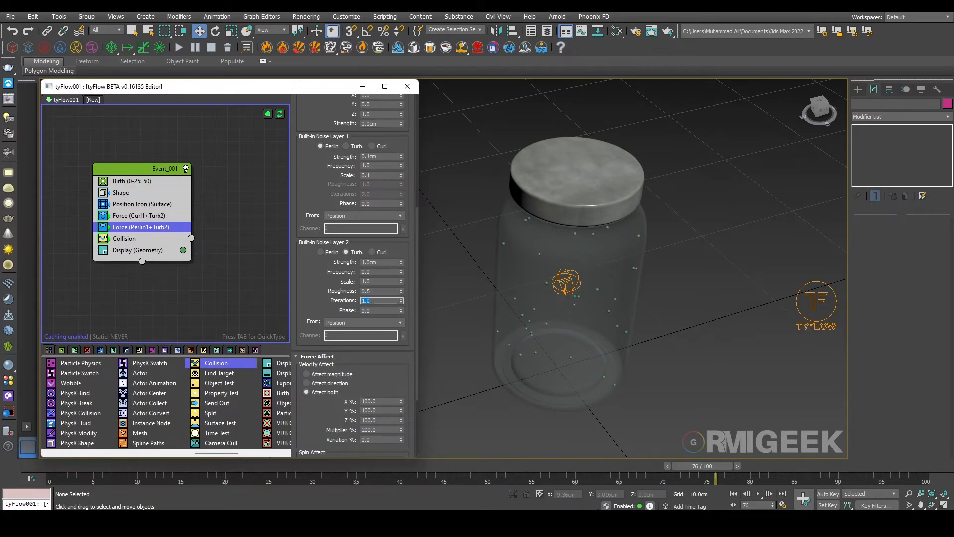
{"action": "scroll", "scroll_direction": "down", "scroll_amount": 3}
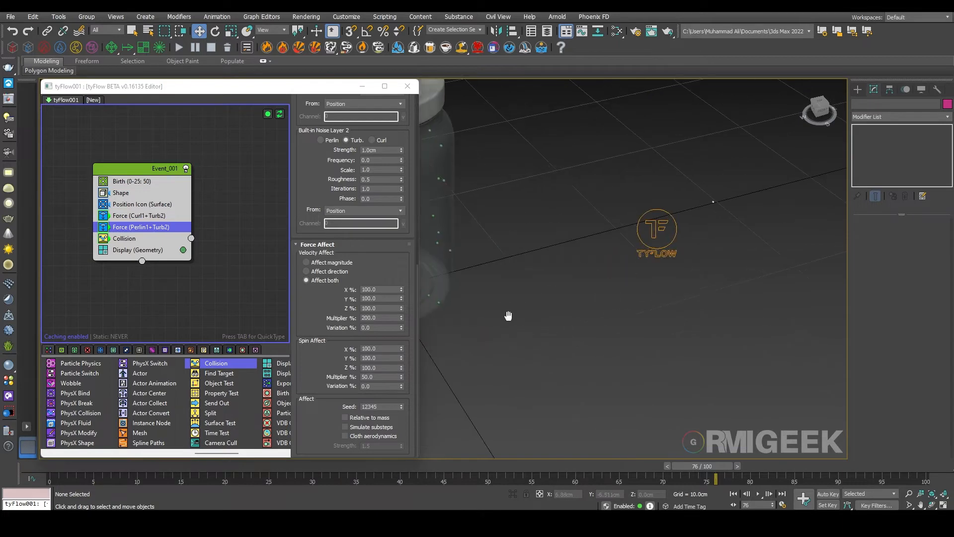
- Play and scrub the animation to inspect the particle motion
{"action": "left_click", "coordinate": [758, 494]}
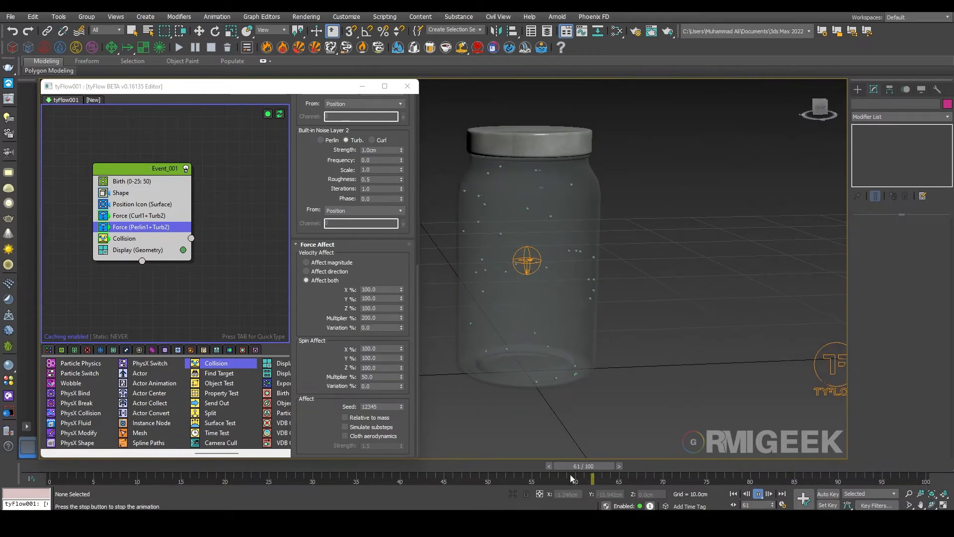
{"action": "left_click_drag", "start_coordinate": [571, 479], "coordinate": [236, 480]}
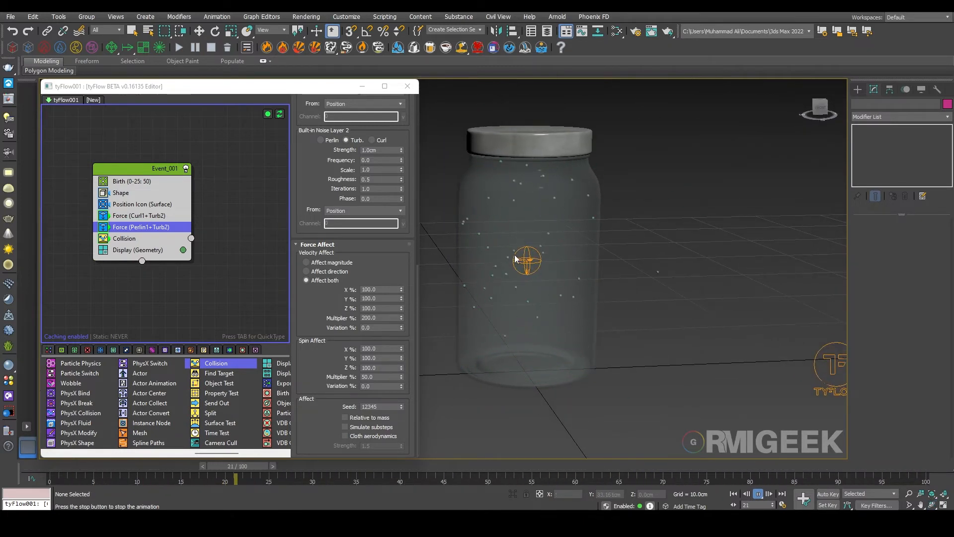
{"action": "left_click_drag", "start_coordinate": [234, 479], "coordinate": [611, 479]}
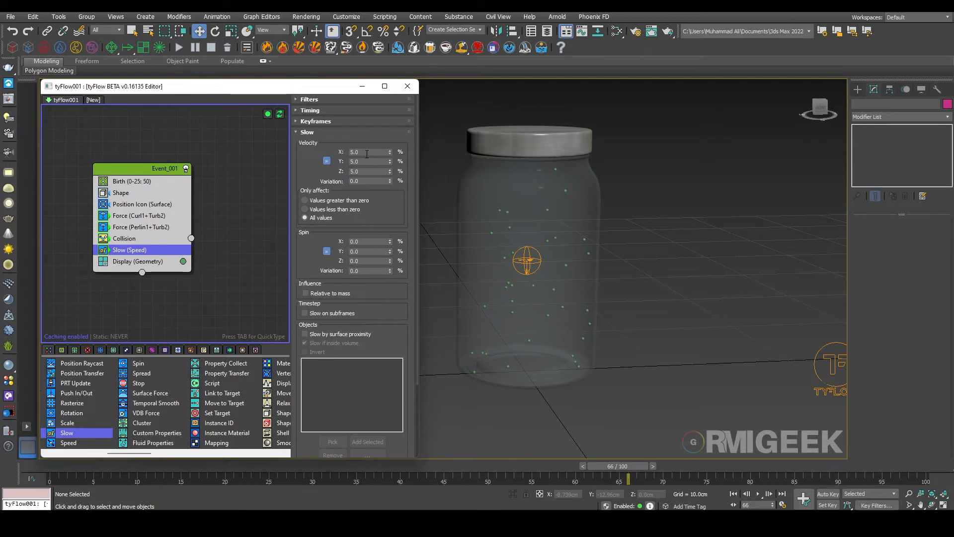
- Set the Slow operator velocity to 40.0% and review the Shape and Collision operators
{"action": "left_click", "coordinate": [369, 151]}
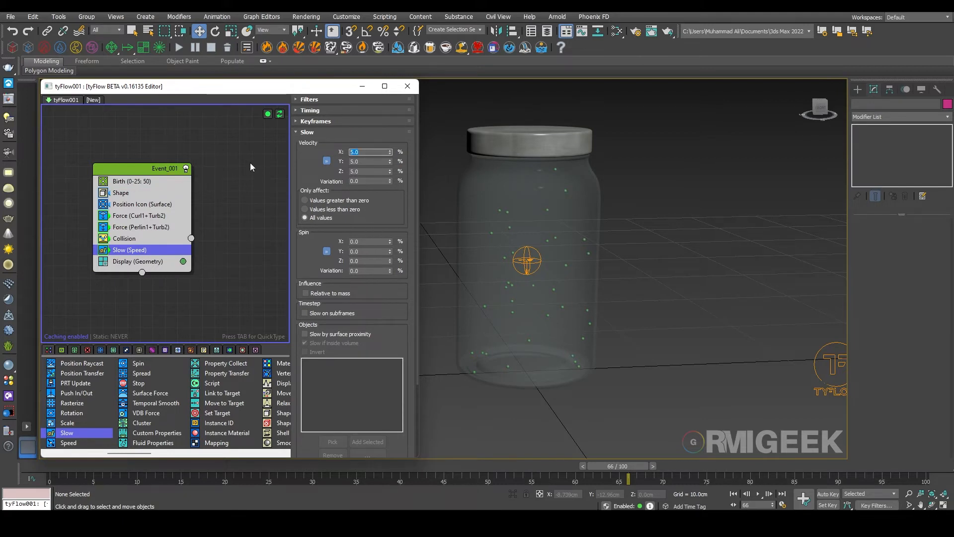
{"action": "type", "text": "40.0"}
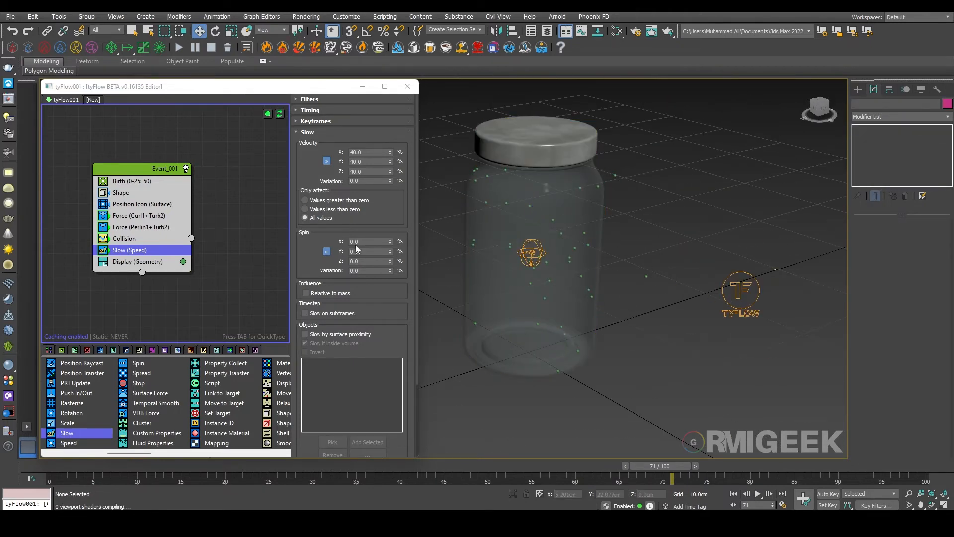
{"action": "left_click", "coordinate": [120, 192]}
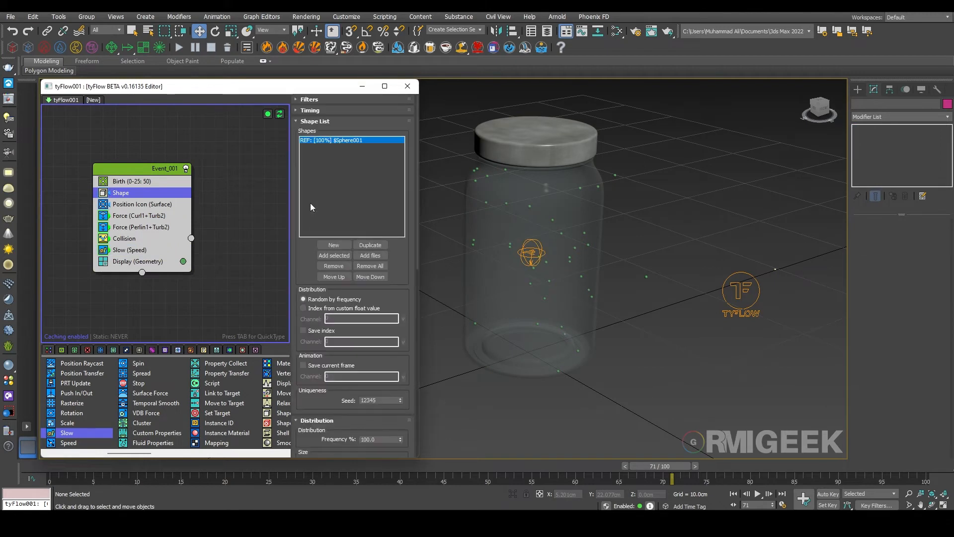
{"action": "left_click", "coordinate": [124, 238]}
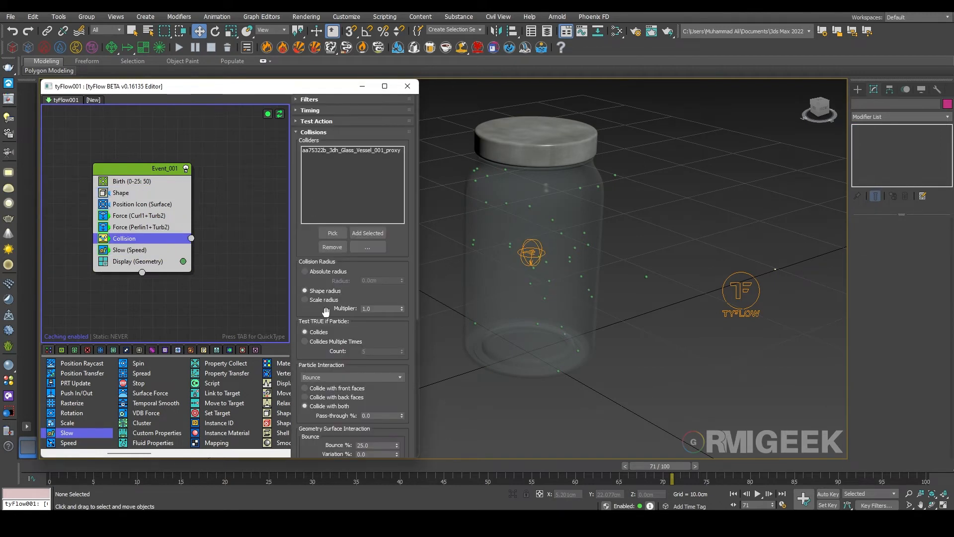
- Switch Collision to an absolute radius (1.0cm then 0.1cm) and play to check particles stay in the jar
{"action": "left_click", "coordinate": [305, 270]}
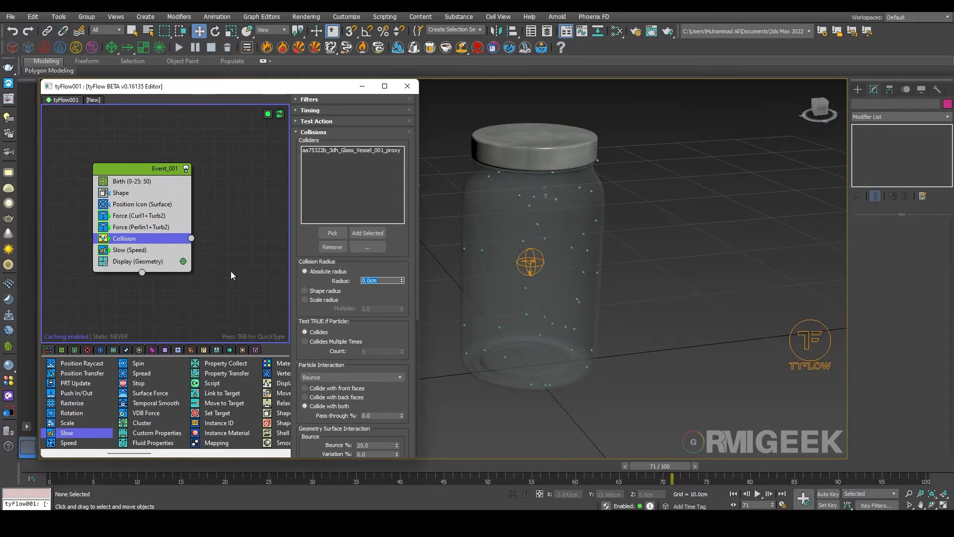
{"action": "type", "text": "1.0cm"}
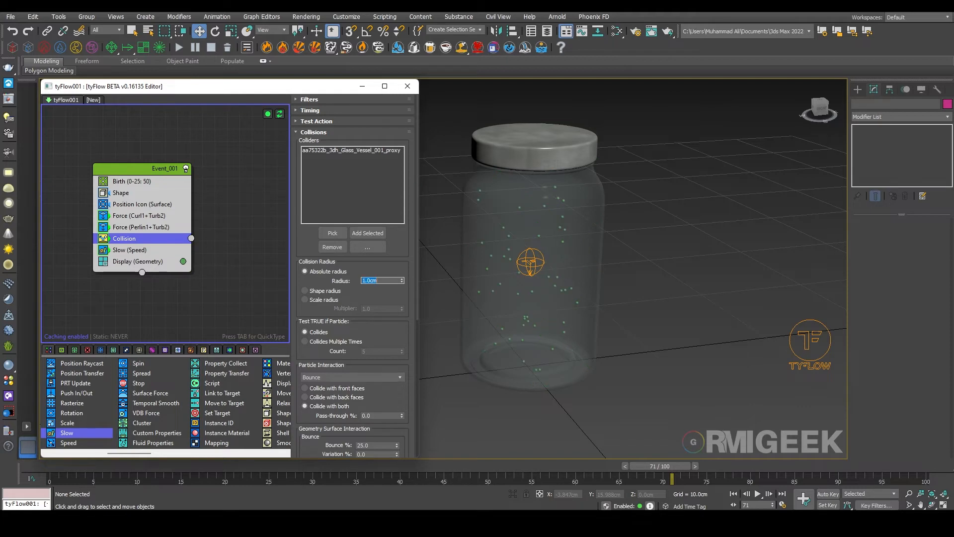
{"action": "type", "text": "0.1cm"}
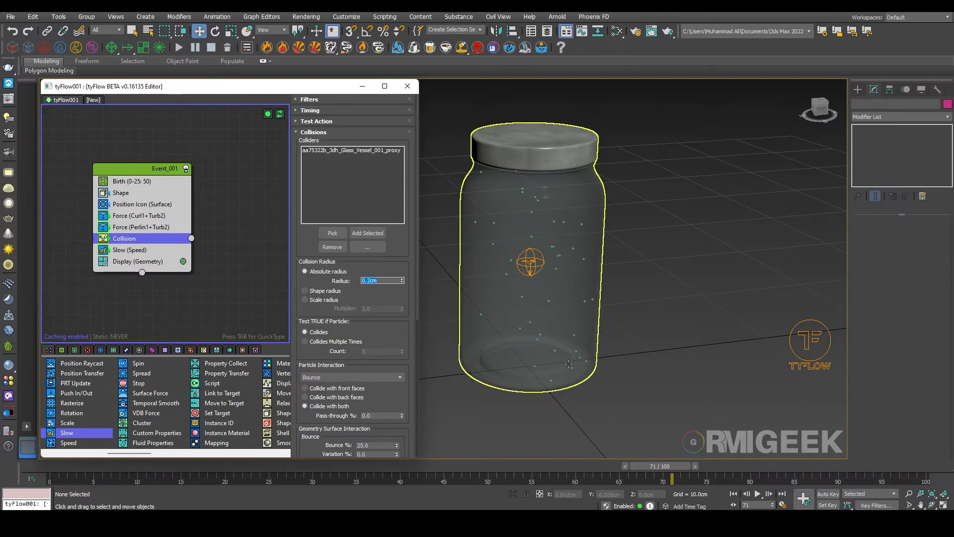
{"action": "left_click", "coordinate": [758, 494]}
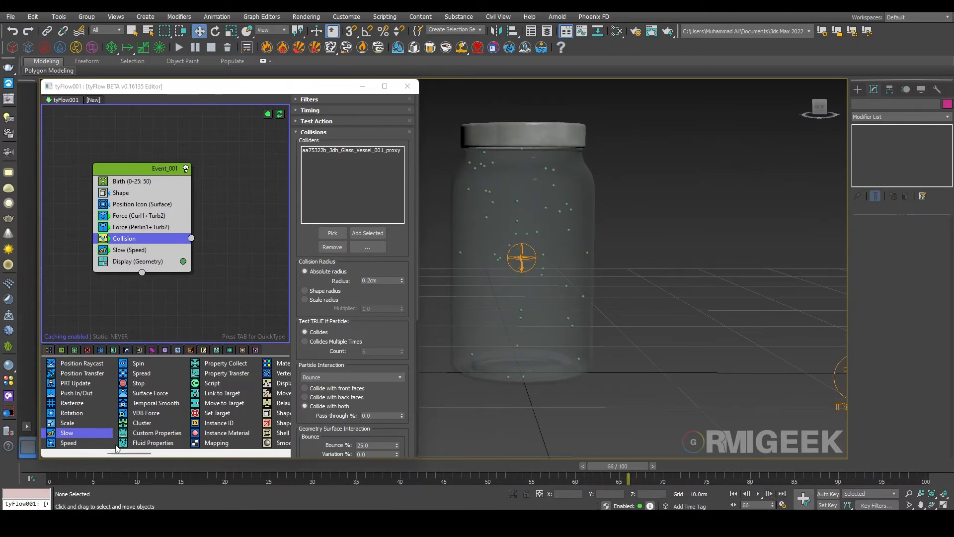
{"action": "mouse_move", "coordinate": [226, 364]}
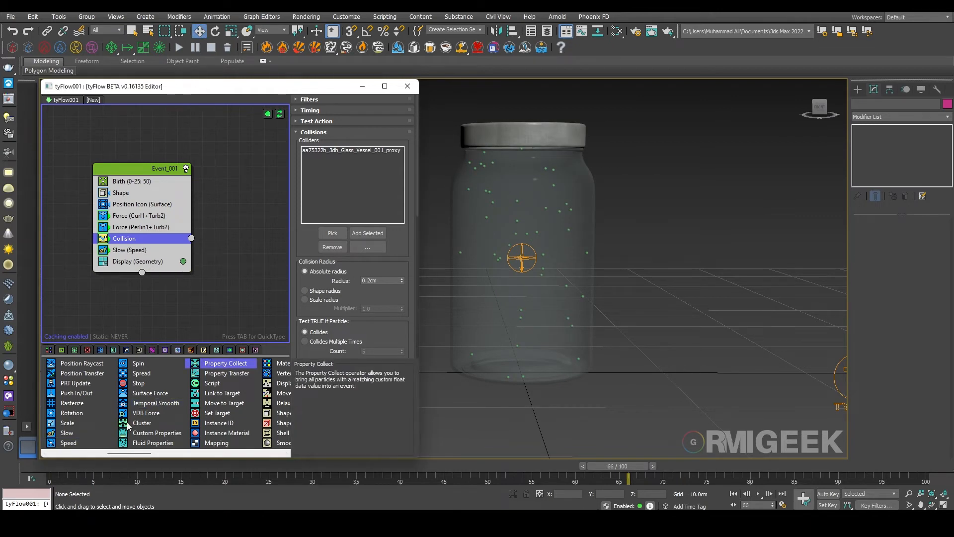
{"action": "left_click_drag", "start_coordinate": [617, 465], "coordinate": [555, 465]}
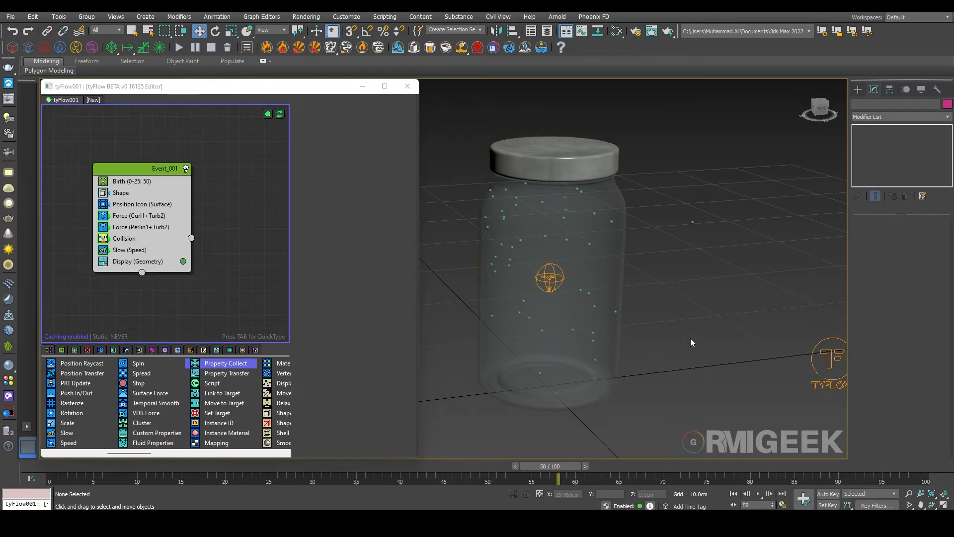
{"action": "mouse_move", "coordinate": [580, 245]}
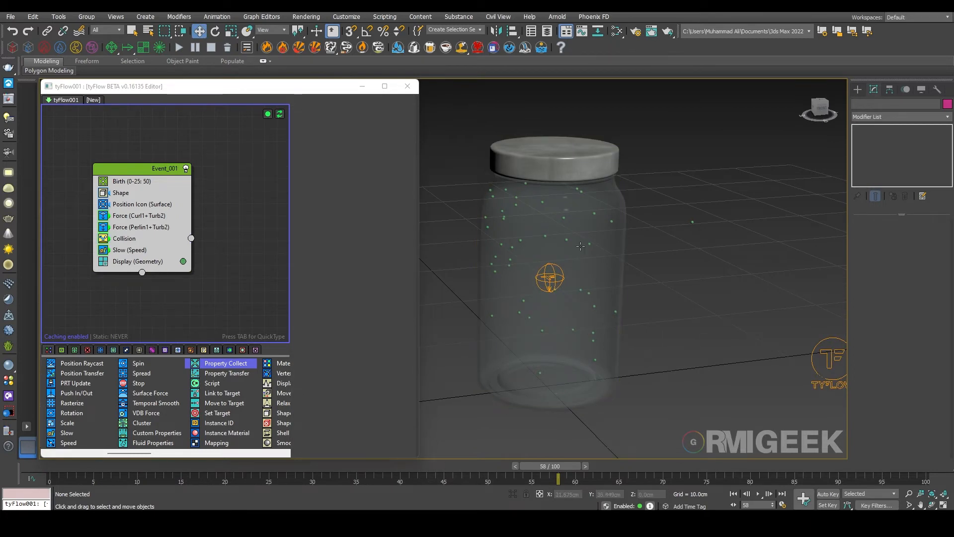
{"action": "mouse_move", "coordinate": [219, 423]}
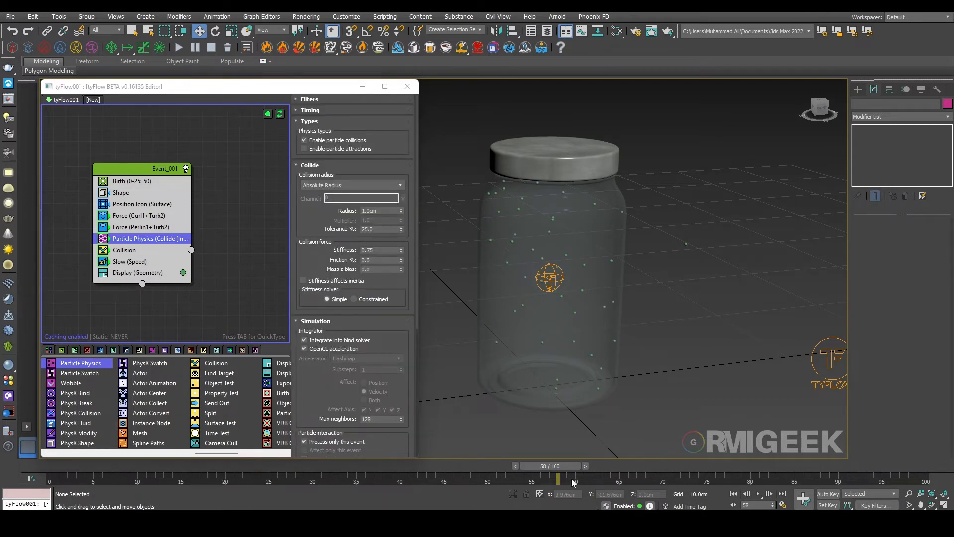
- Scrub back through the simulation to preview collisions and expand the tyFlow Settings rollout
{"action": "left_click_drag", "start_coordinate": [558, 479], "coordinate": [382, 479]}
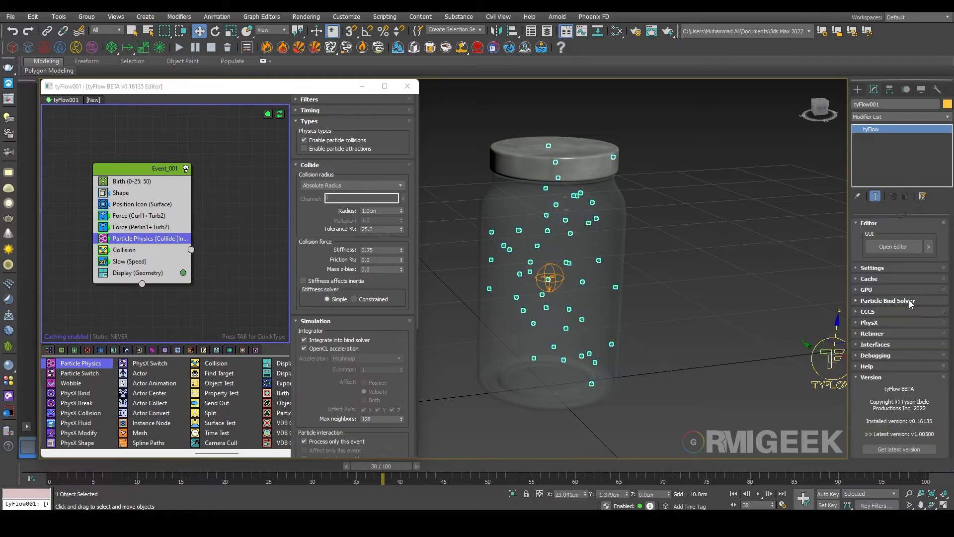
{"action": "left_click", "coordinate": [873, 268]}
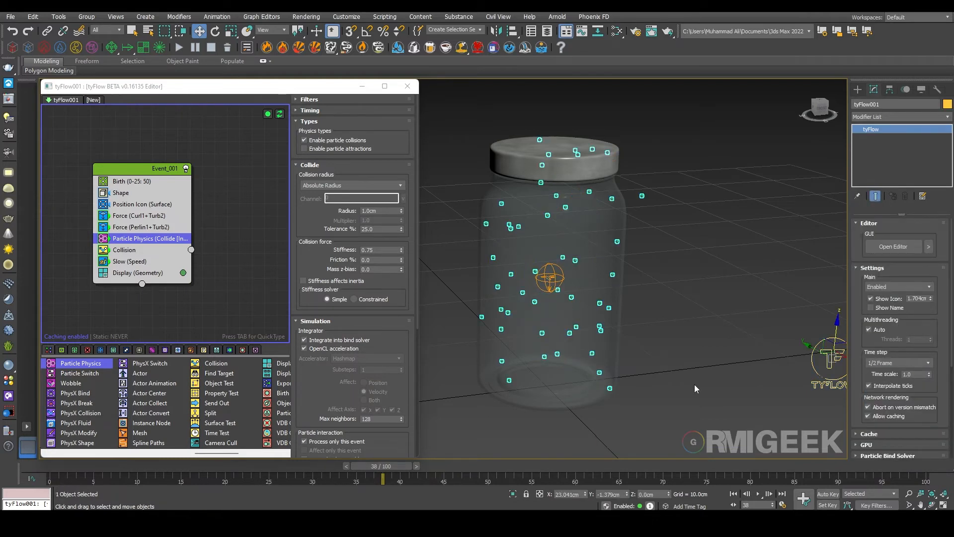
{"action": "left_click", "coordinate": [757, 494]}
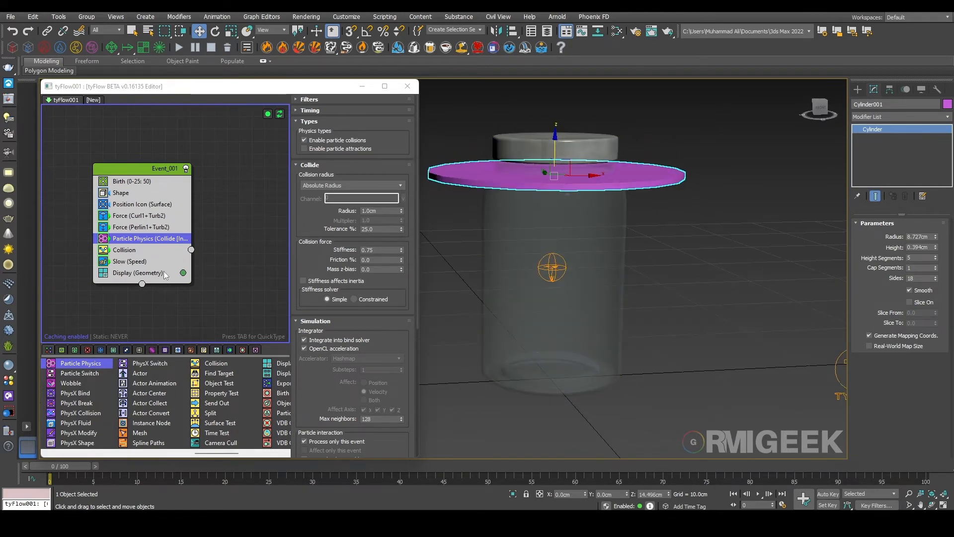
- Add Cylinder001 to the Collision operator and make it non-renderable, displayed as a box
{"action": "left_click", "coordinate": [124, 249]}
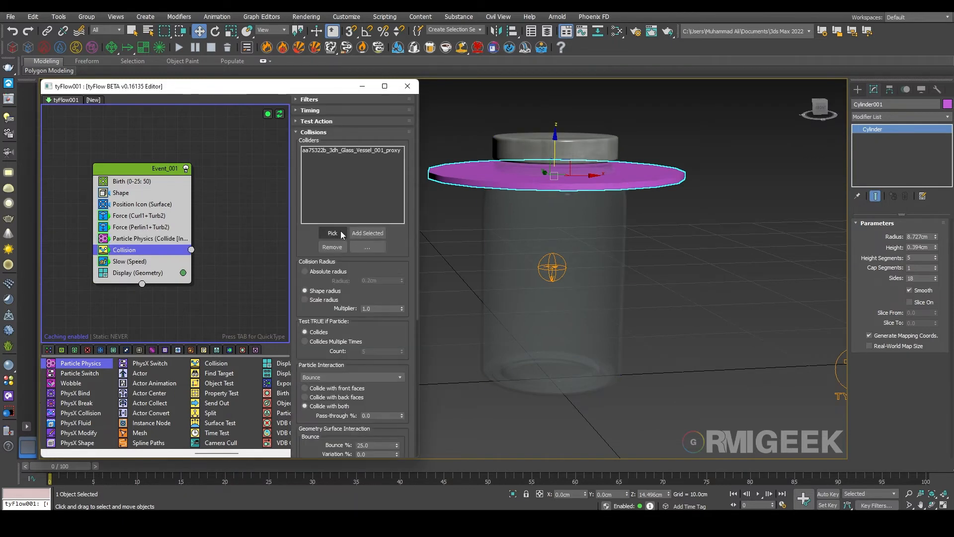
{"action": "left_click", "coordinate": [367, 232]}
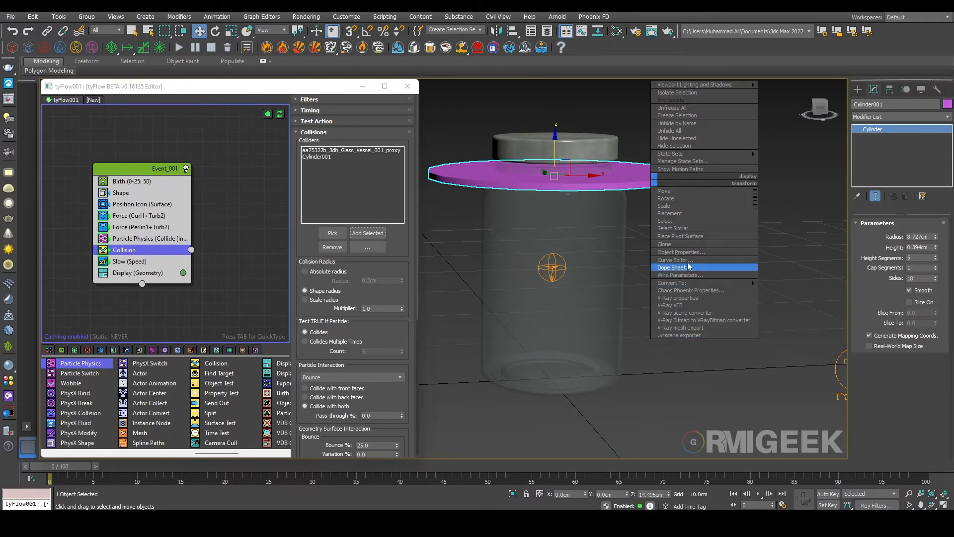
{"action": "left_click", "coordinate": [680, 252]}
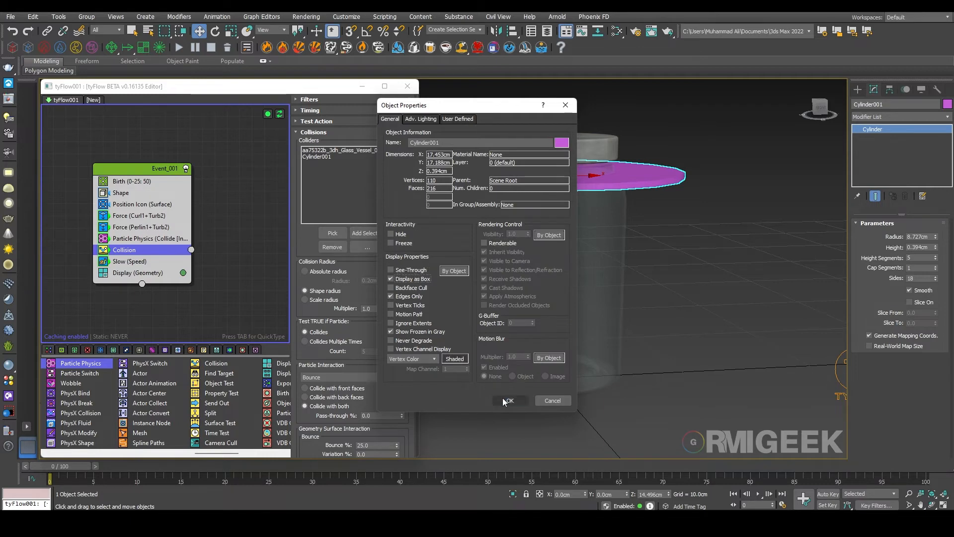
{"action": "left_click", "coordinate": [509, 400]}
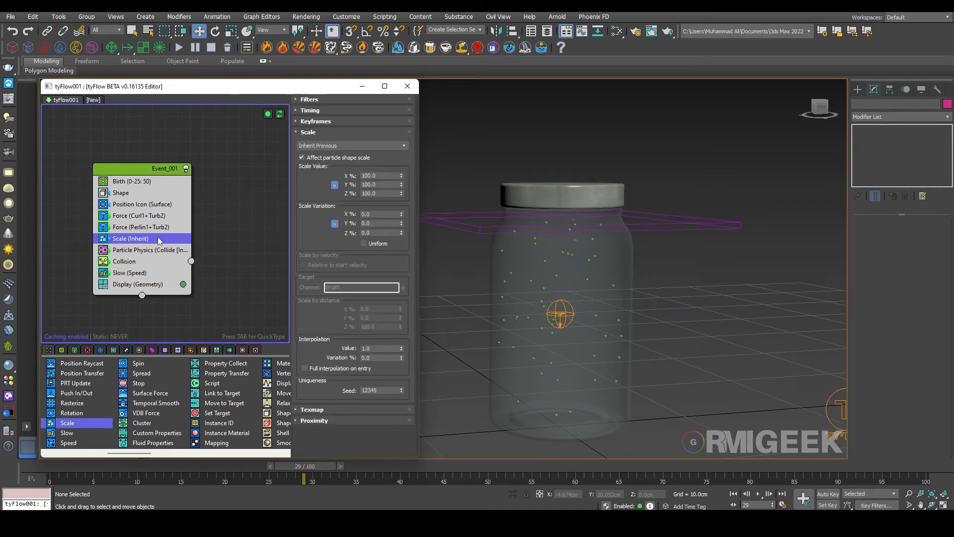
- Set Scale Variation to 30, enable Uniform, then lower the variation to 10
{"action": "left_click", "coordinate": [380, 193]}
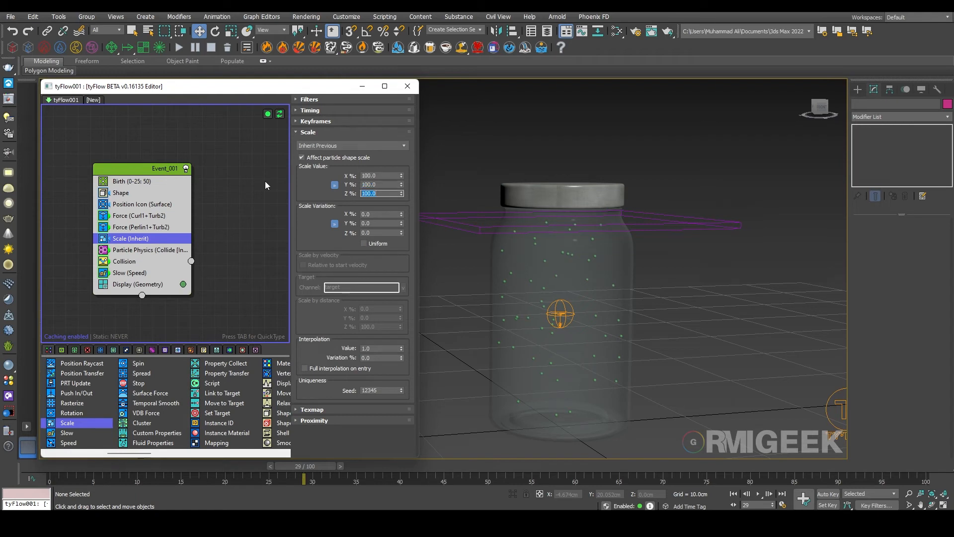
{"action": "type", "text": "30"}
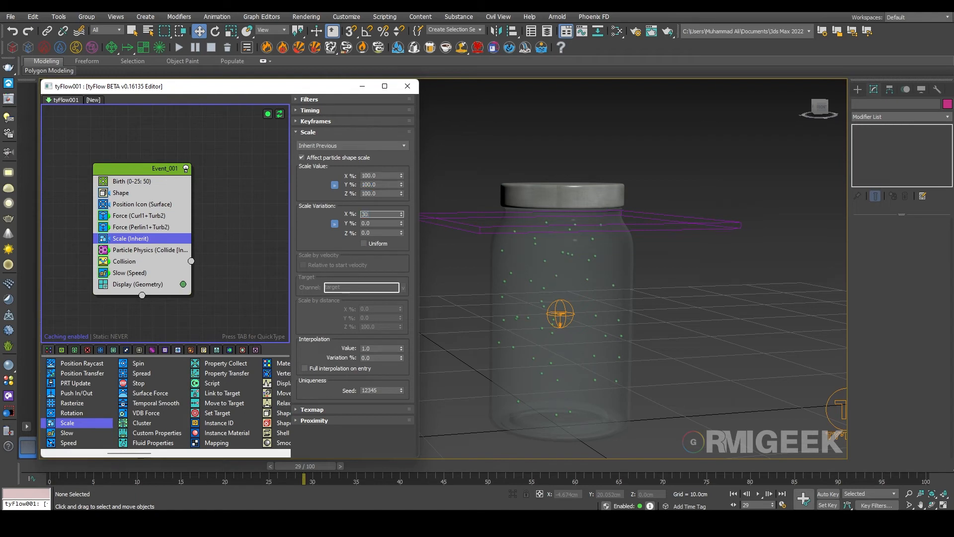
{"action": "left_click", "coordinate": [364, 242]}
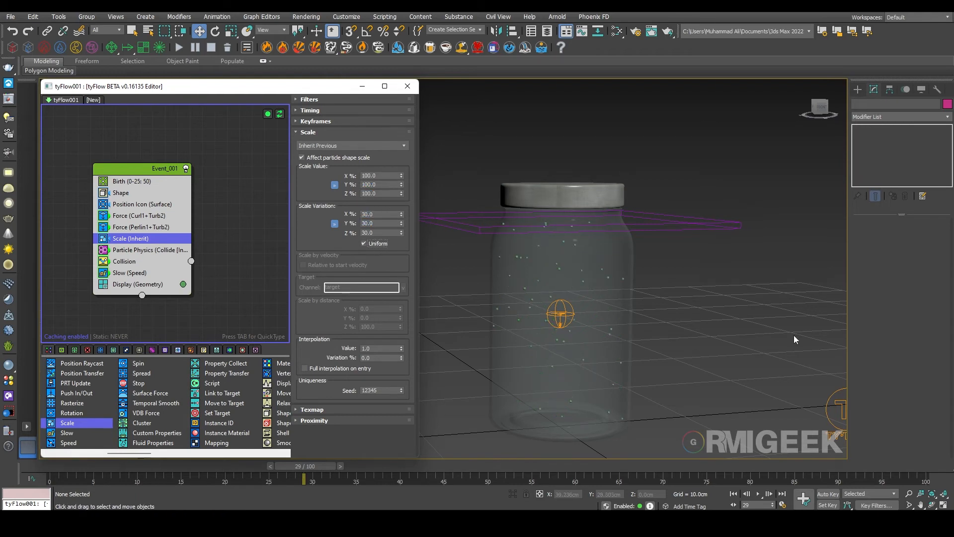
{"action": "left_click", "coordinate": [377, 214]}
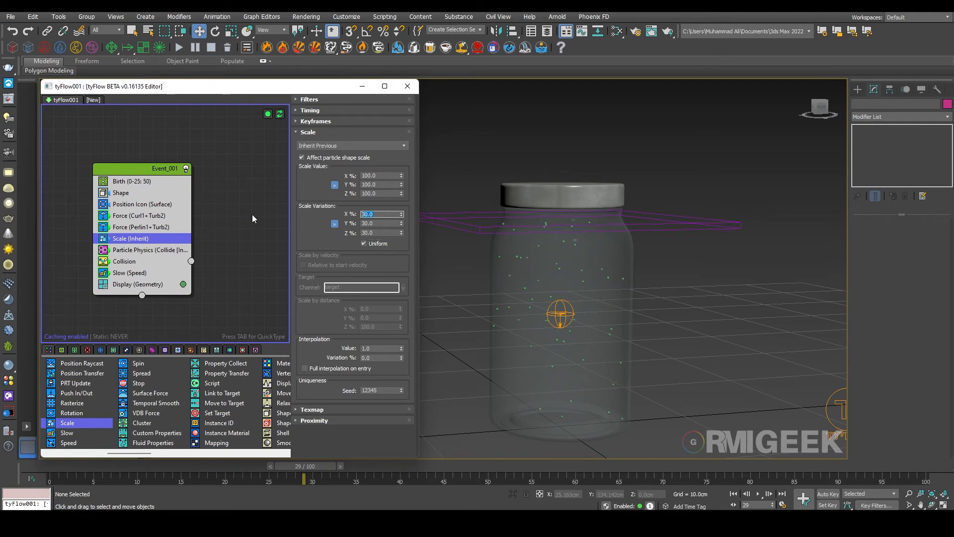
{"action": "type", "text": "10.0"}
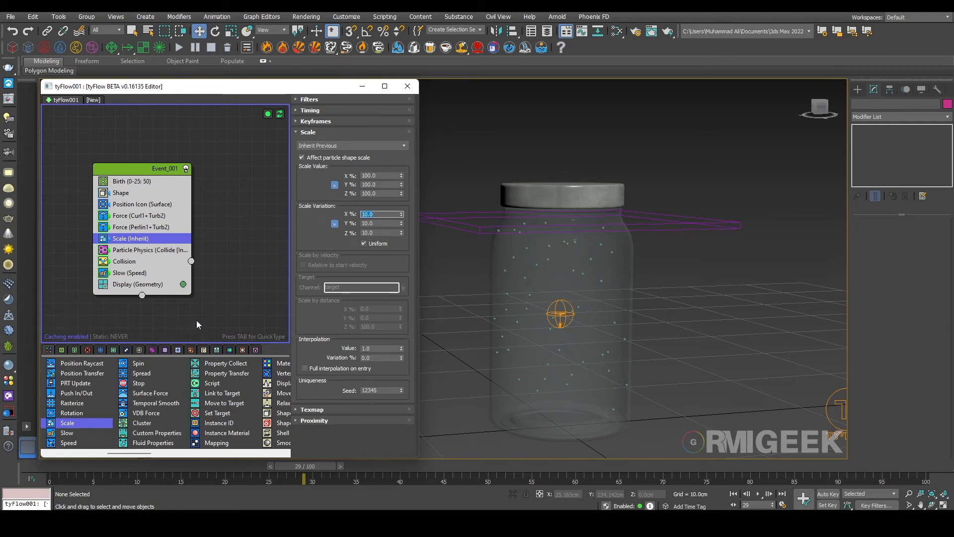
{"action": "mouse_move", "coordinate": [72, 413]}
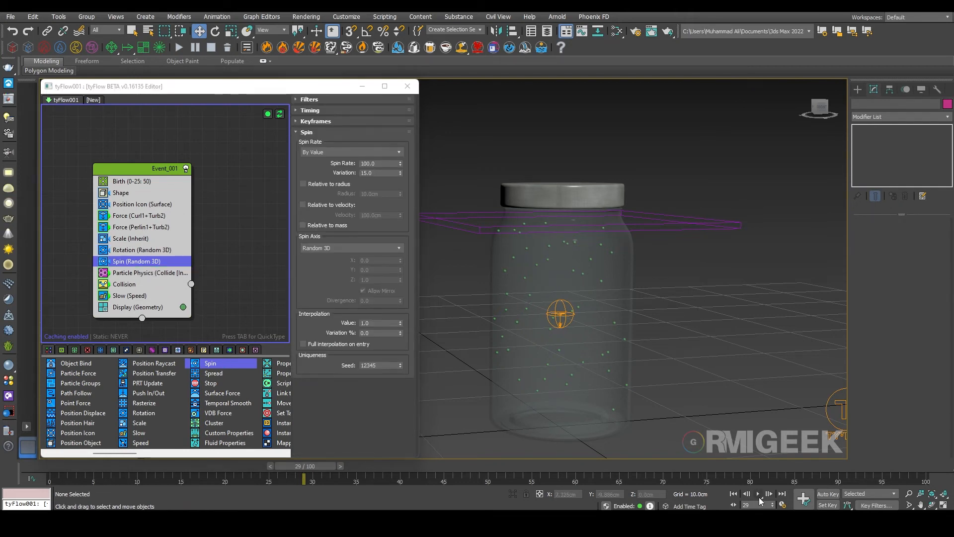
- Play the simulation to check the spin and set the Birth Total to 40 particles
{"action": "left_click", "coordinate": [757, 494]}
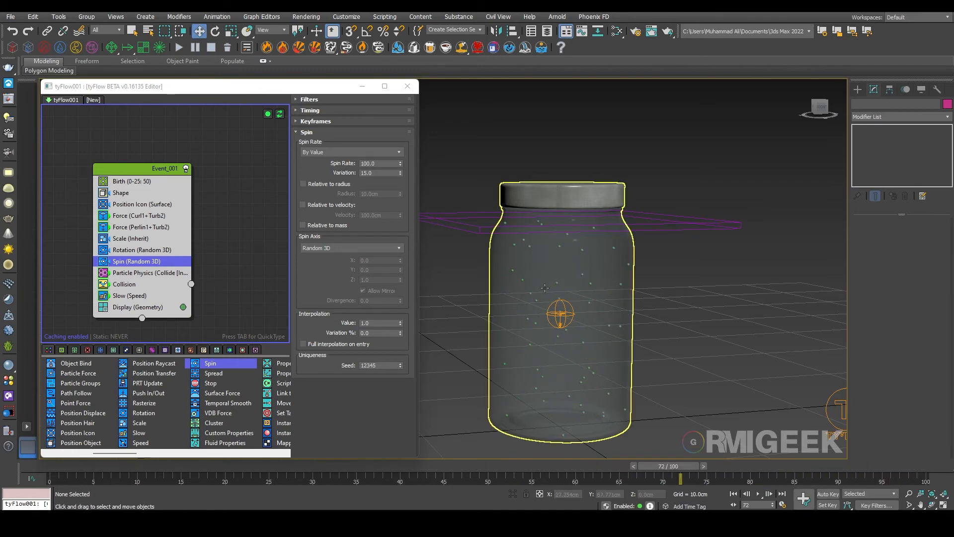
{"action": "left_click", "coordinate": [131, 180]}
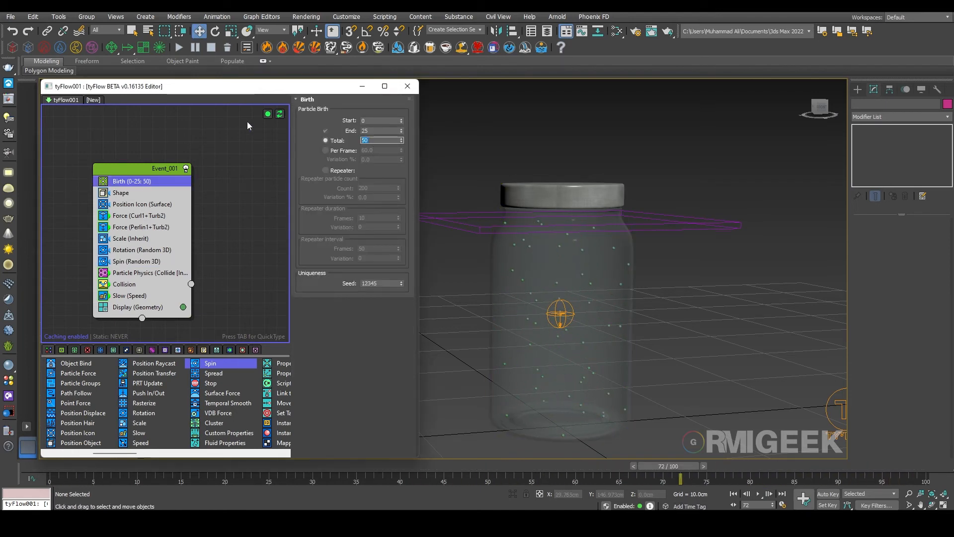
{"action": "type", "text": "40"}
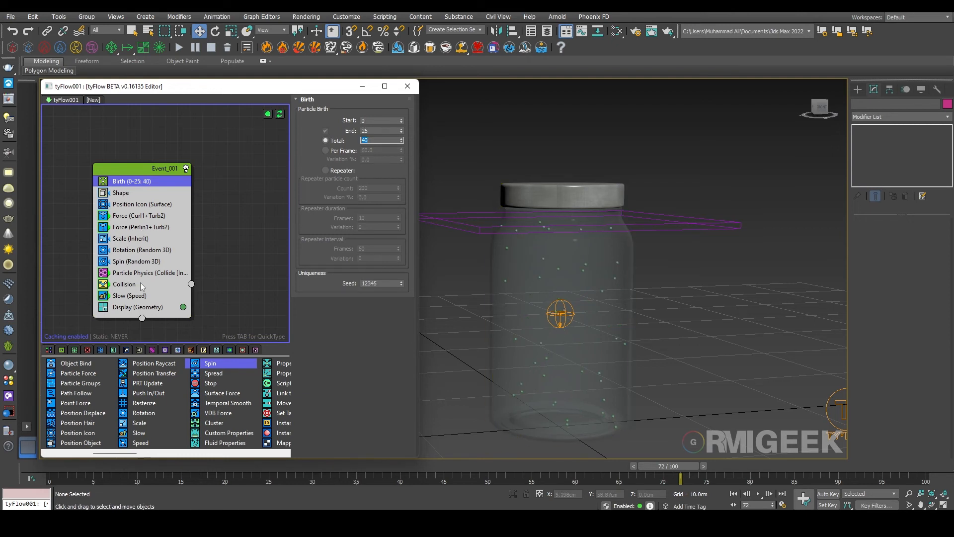
- Set the Slow operator's velocity value to 60 and close the tyFlow editor
{"action": "left_click", "coordinate": [129, 296]}
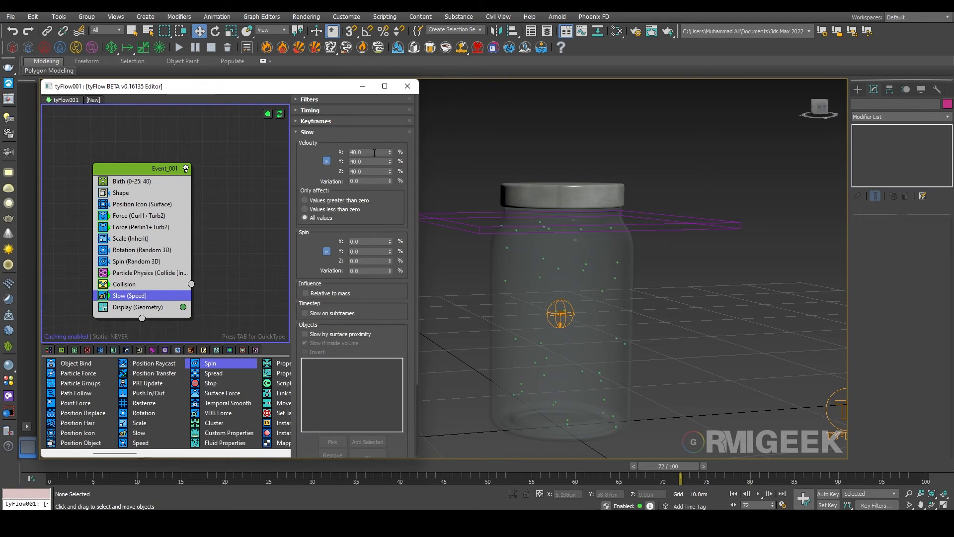
{"action": "type", "text": "60.0"}
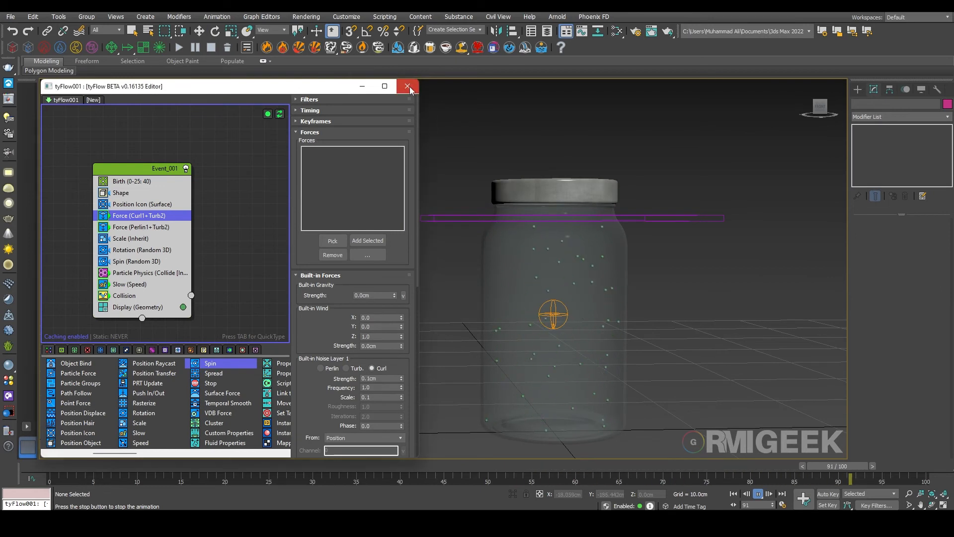
{"action": "left_click", "coordinate": [407, 85]}
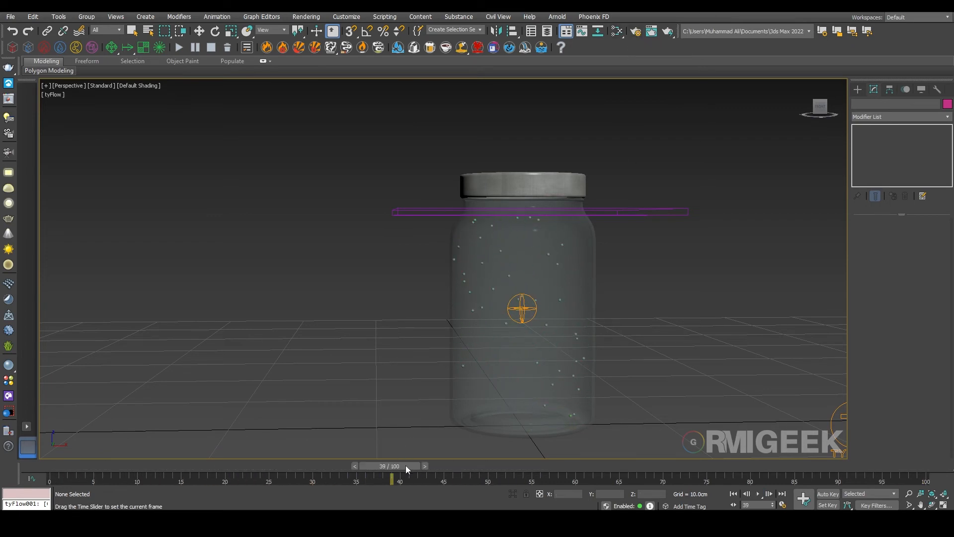
{"action": "left_click_drag", "start_coordinate": [391, 480], "coordinate": [775, 480]}
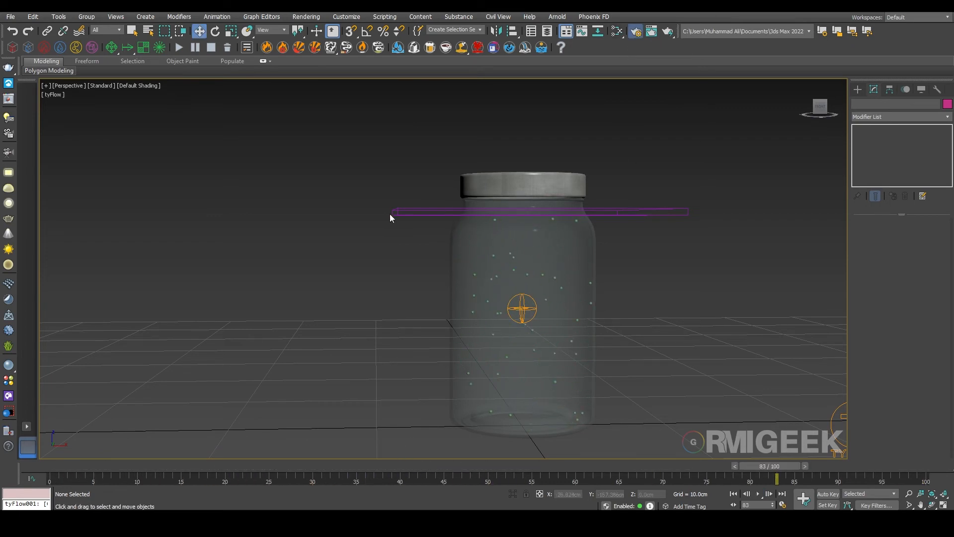
{"action": "left_click", "coordinate": [555, 31]}
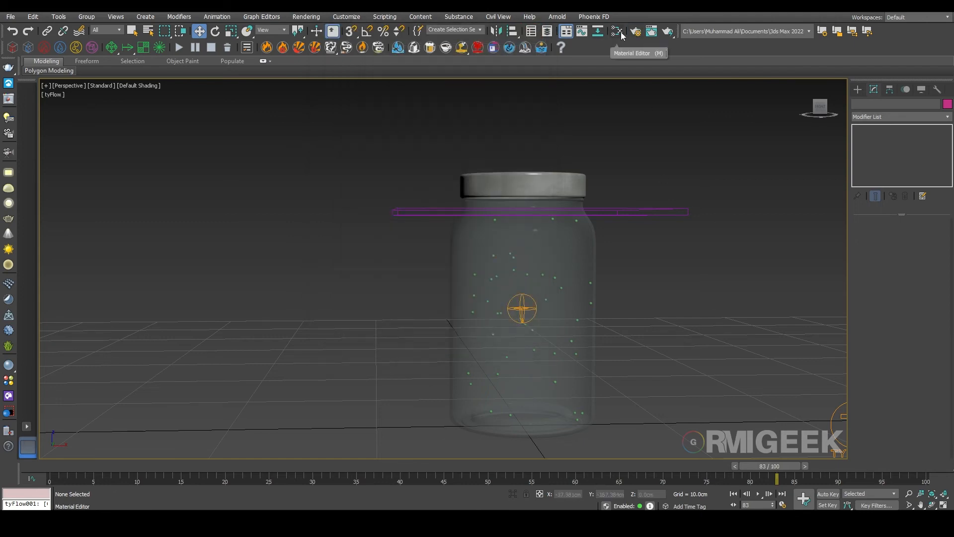
- Create a VRayLightMtl in the Slate Material Editor and adjust its Color swatch toward cyan
{"action": "left_click", "coordinate": [616, 31]}
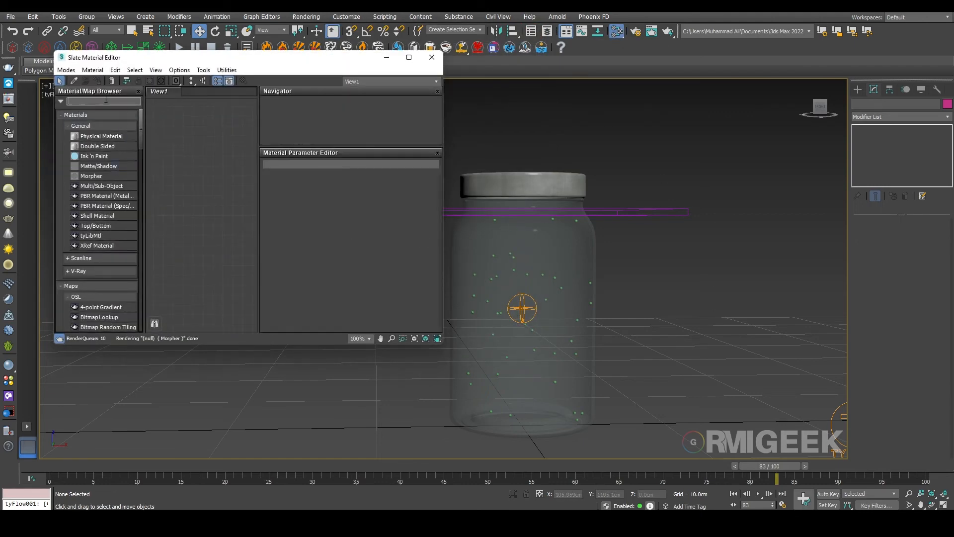
{"action": "type", "text": "vraym"}
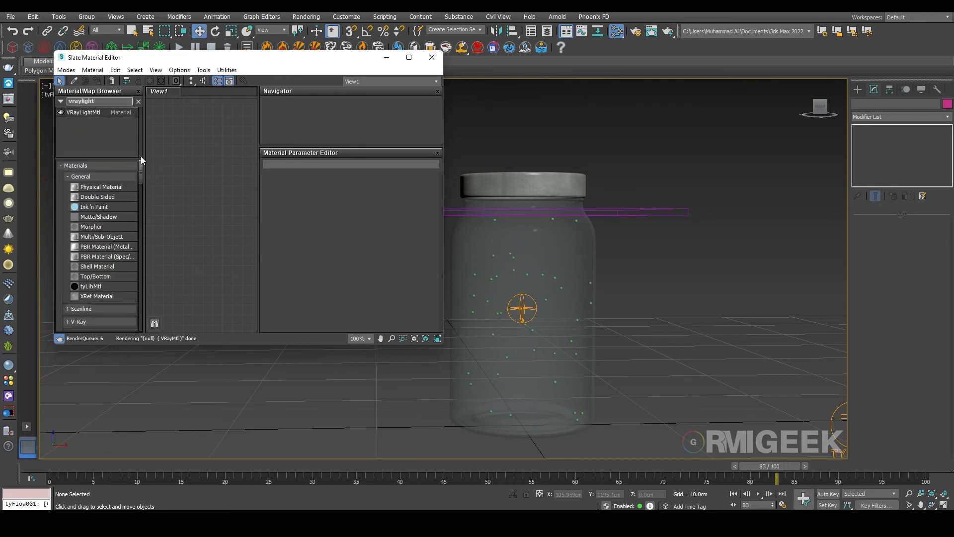
{"action": "double_click", "coordinate": [83, 112]}
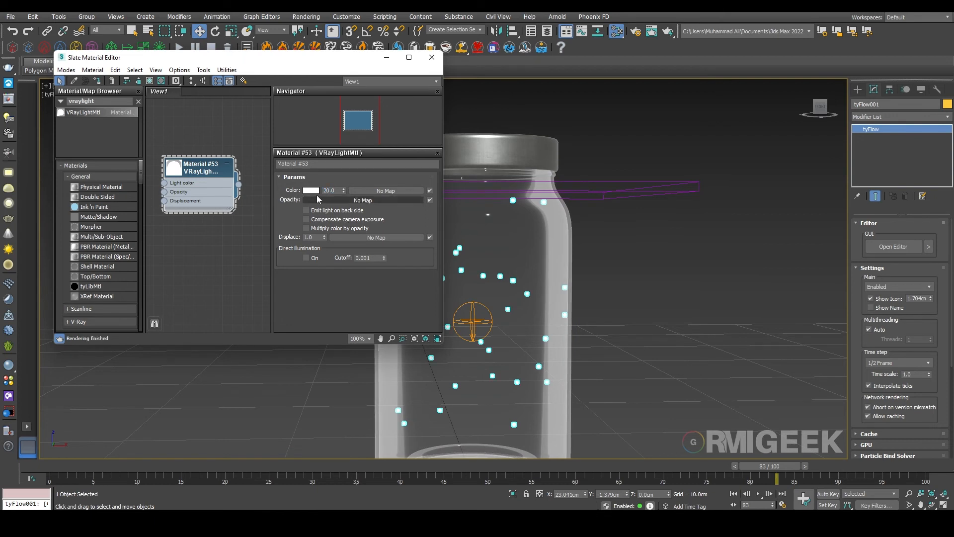
{"action": "left_click", "coordinate": [310, 190]}
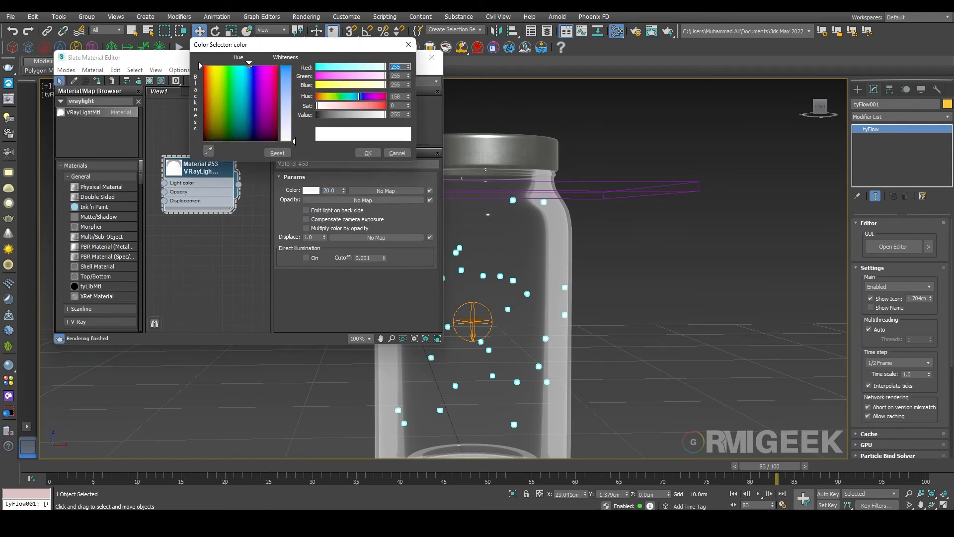
{"action": "left_click", "coordinate": [368, 154]}
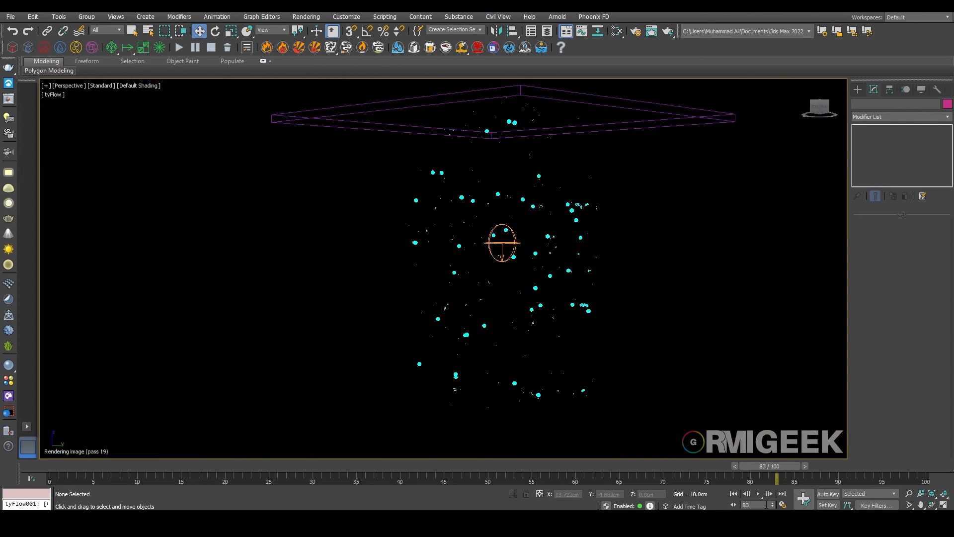
- Play the animation while the interactive render shows the glowing fireflies
{"action": "left_click", "coordinate": [758, 494]}
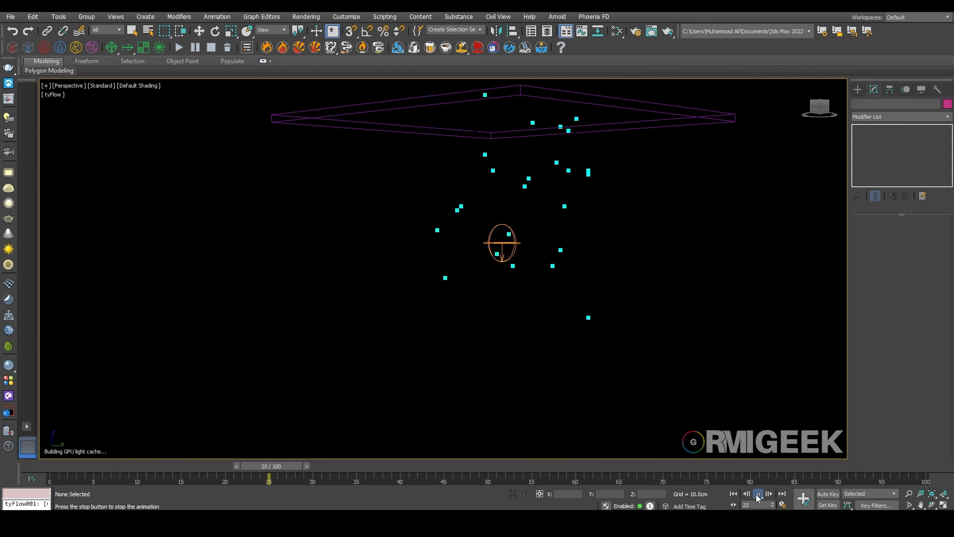